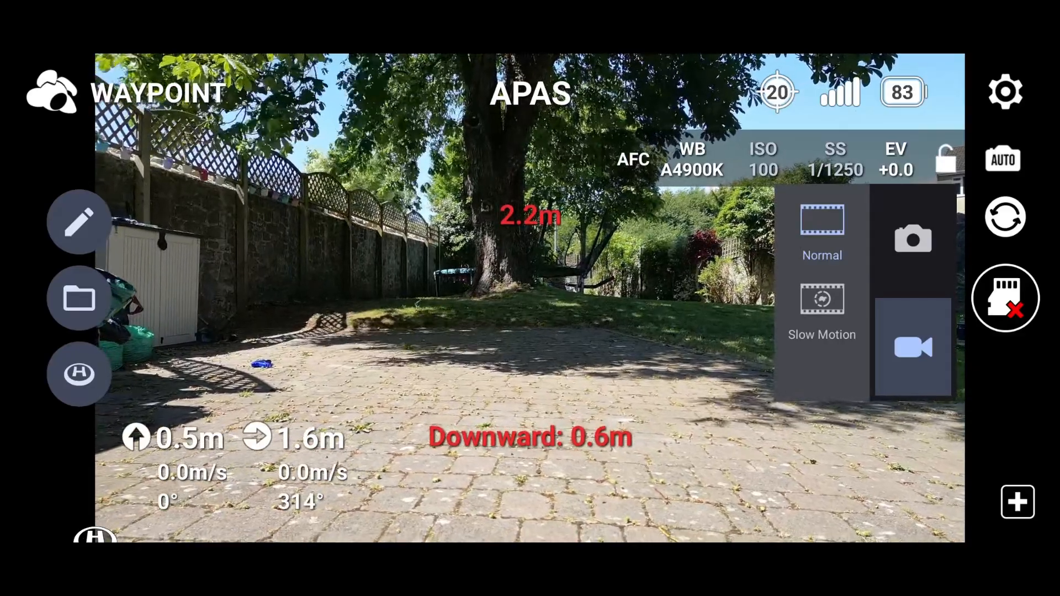
- Switch the mission map from satellite to the standard road map, shown in 3D
left_click(79, 298)
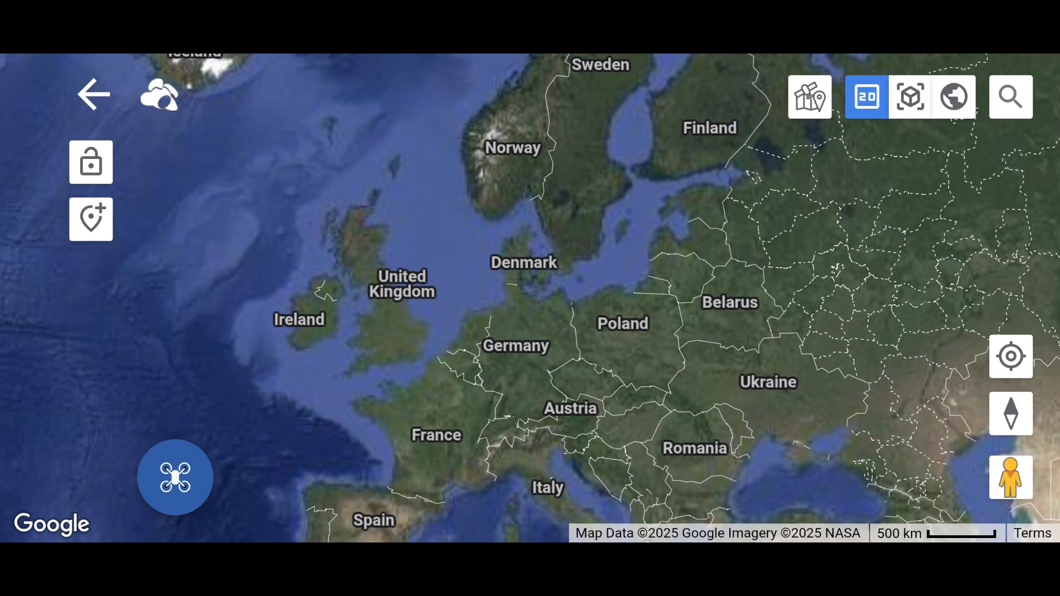
left_click(809, 96)
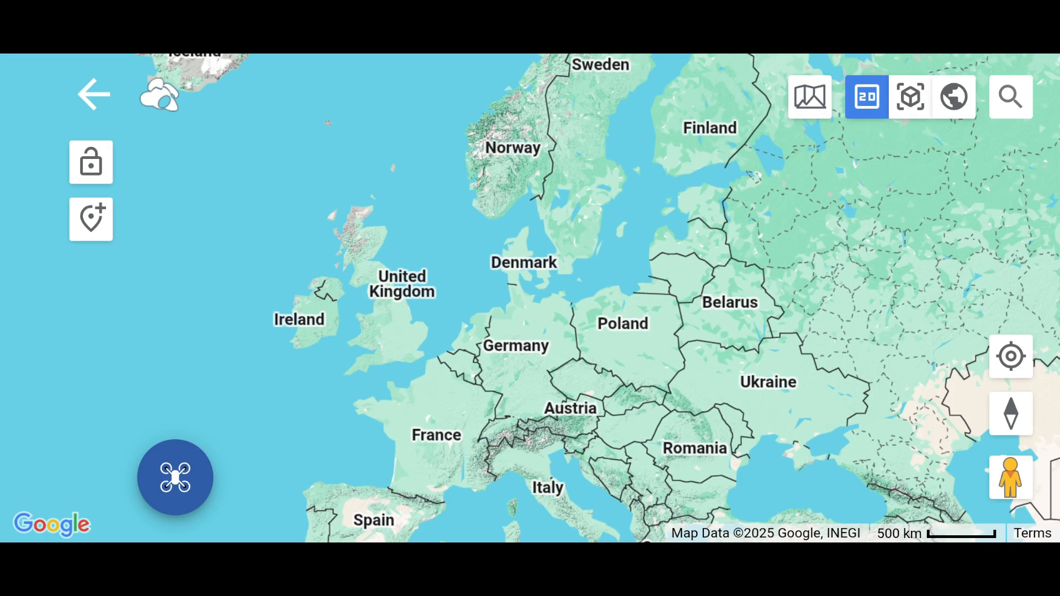
left_click(909, 96)
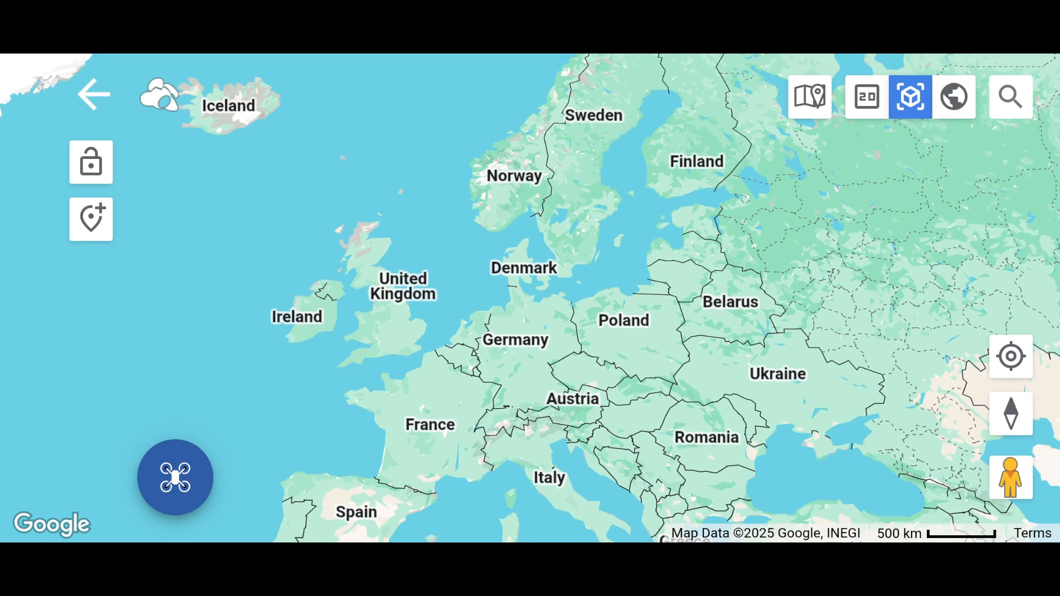
left_click(954, 96)
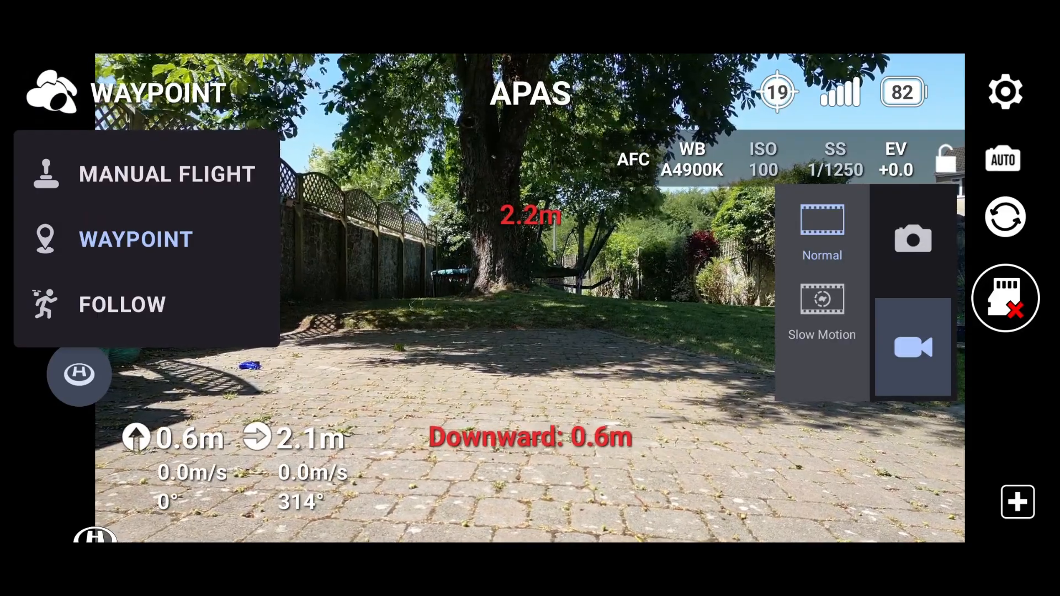
- Try Manual Flight and Follow modes, then settle on Manual Flight
left_click(165, 173)
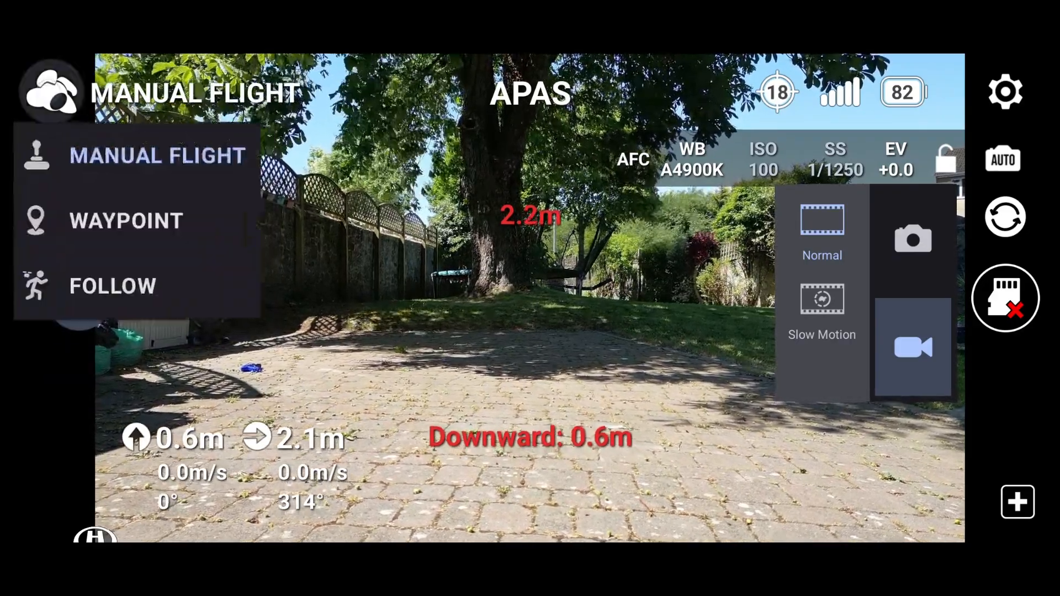
left_click(126, 220)
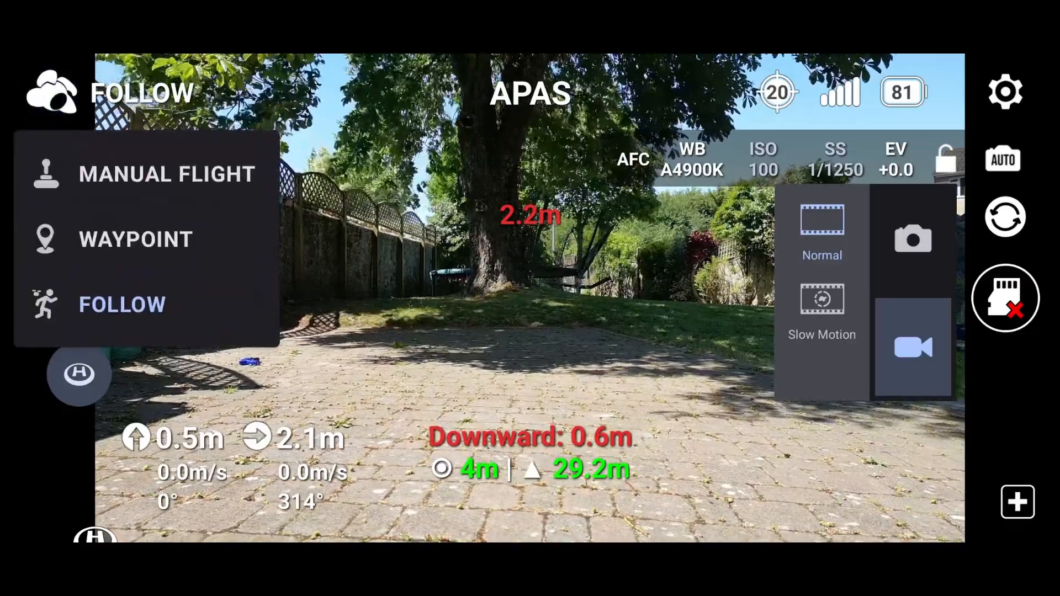
left_click(165, 174)
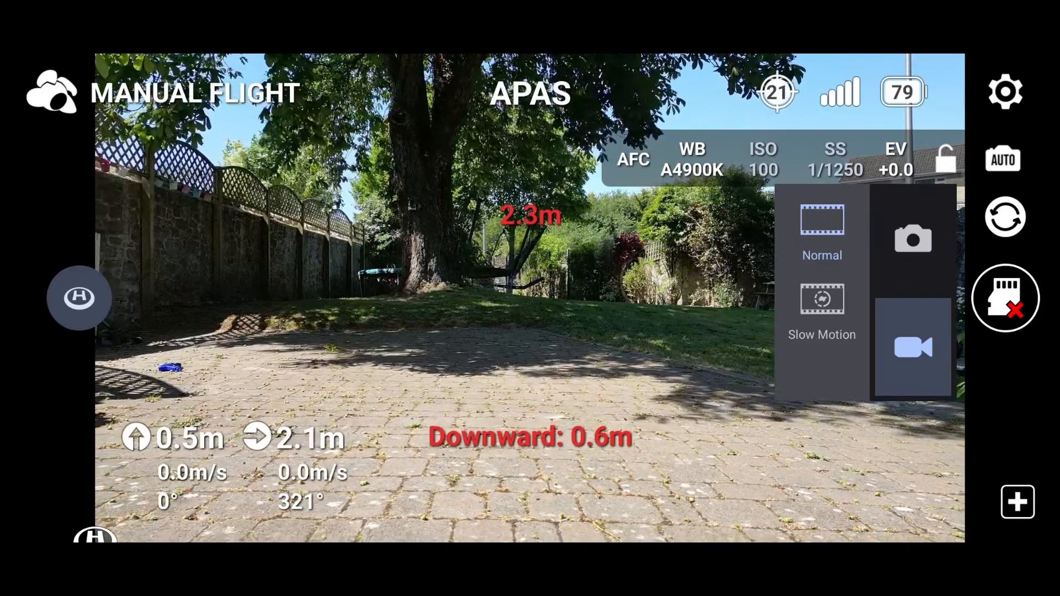
- Review the General, Drone and Camera settings, then check for updates on About
left_click(1005, 91)
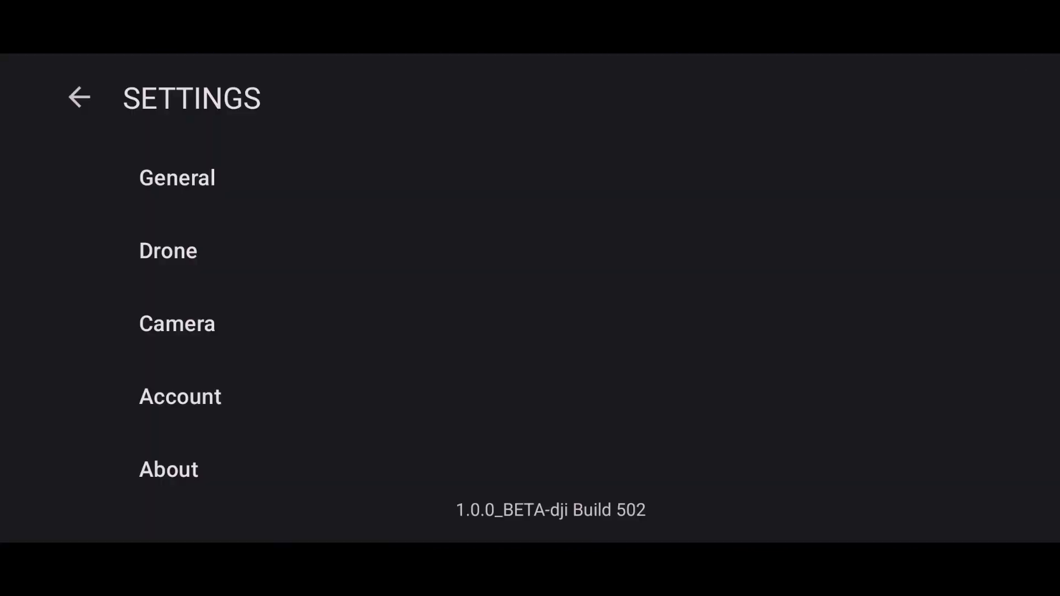
left_click(176, 177)
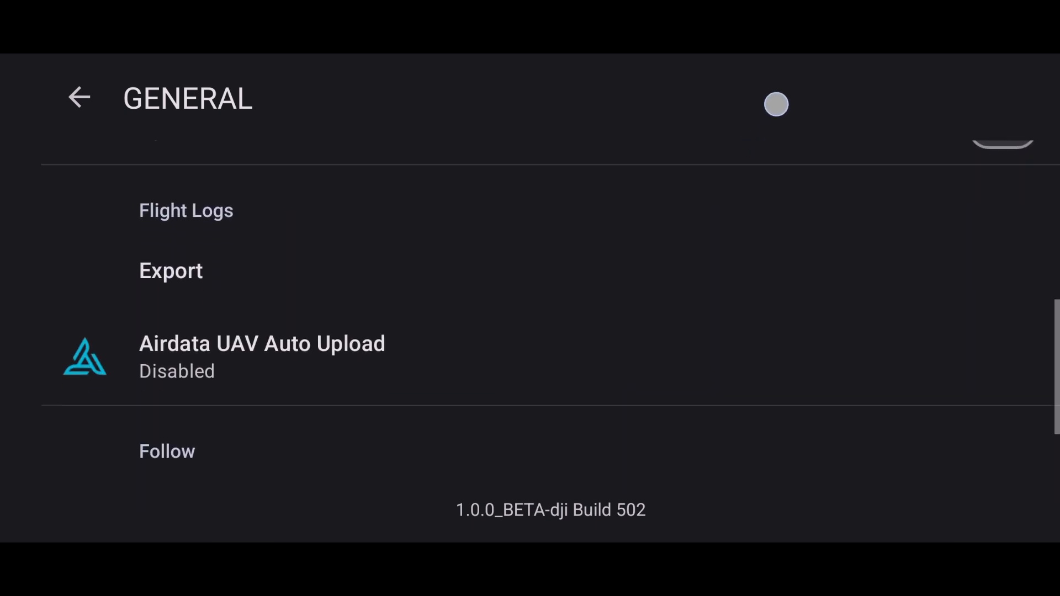
left_click(79, 98)
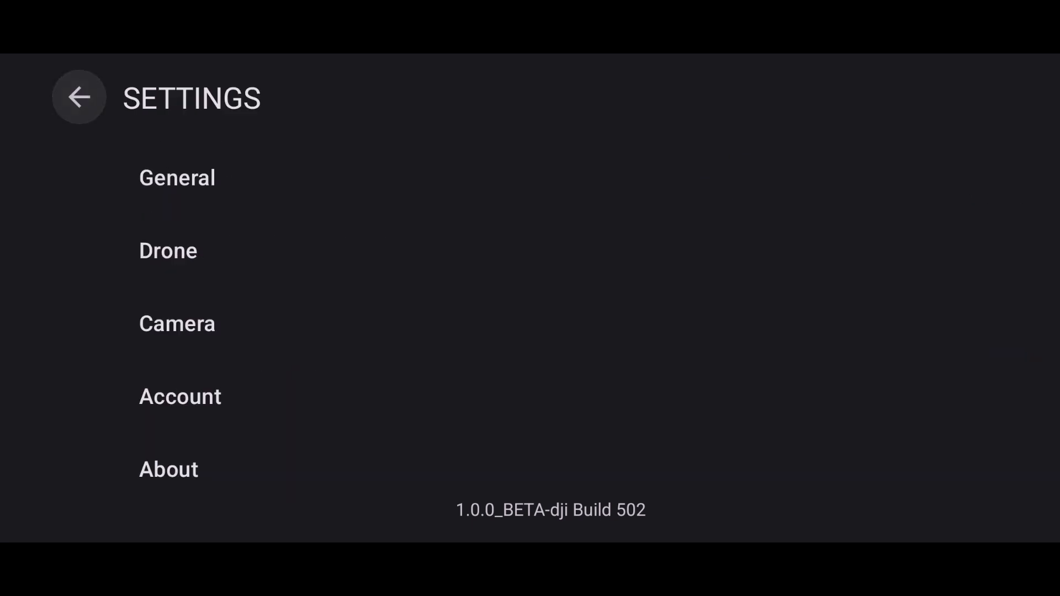
left_click(168, 250)
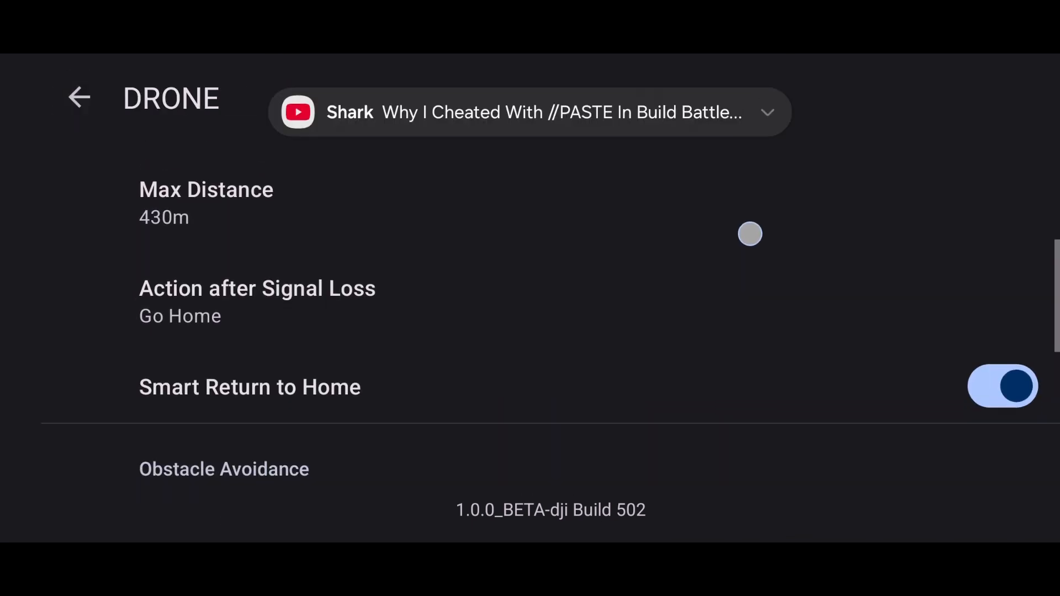
left_click(79, 96)
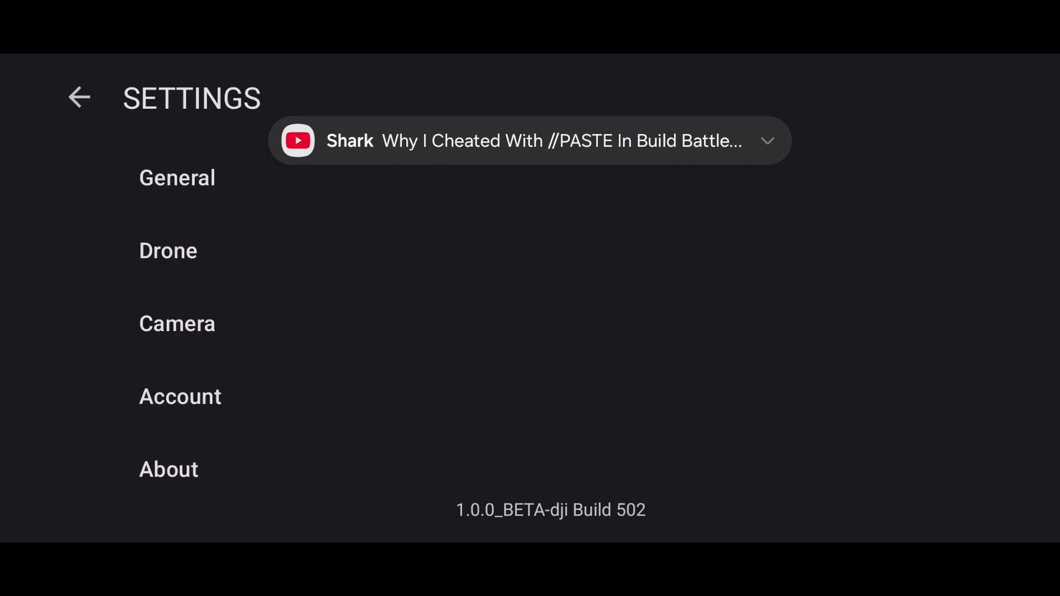
left_click(177, 323)
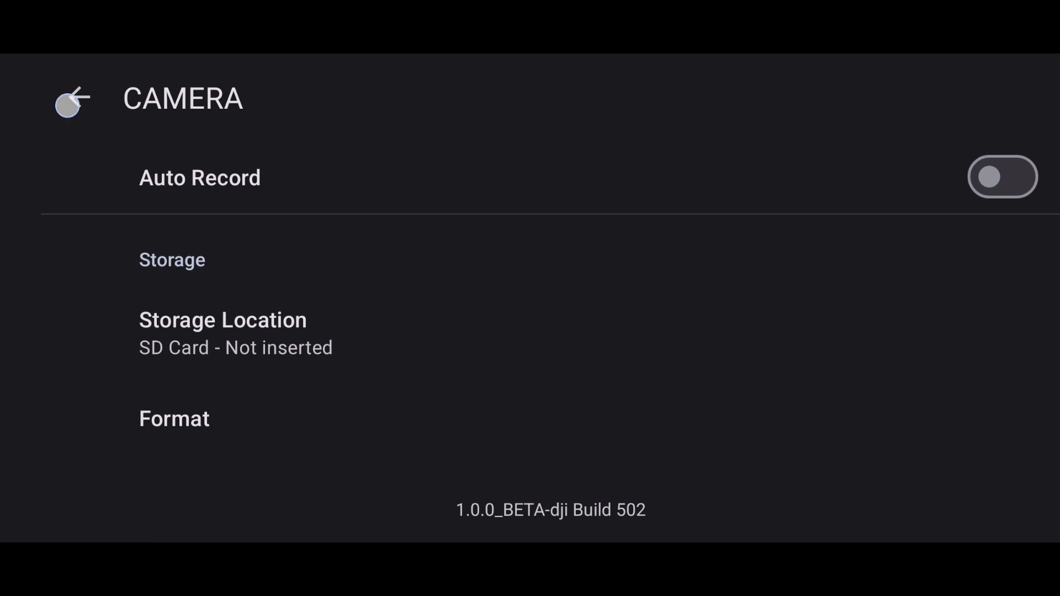
left_click(75, 98)
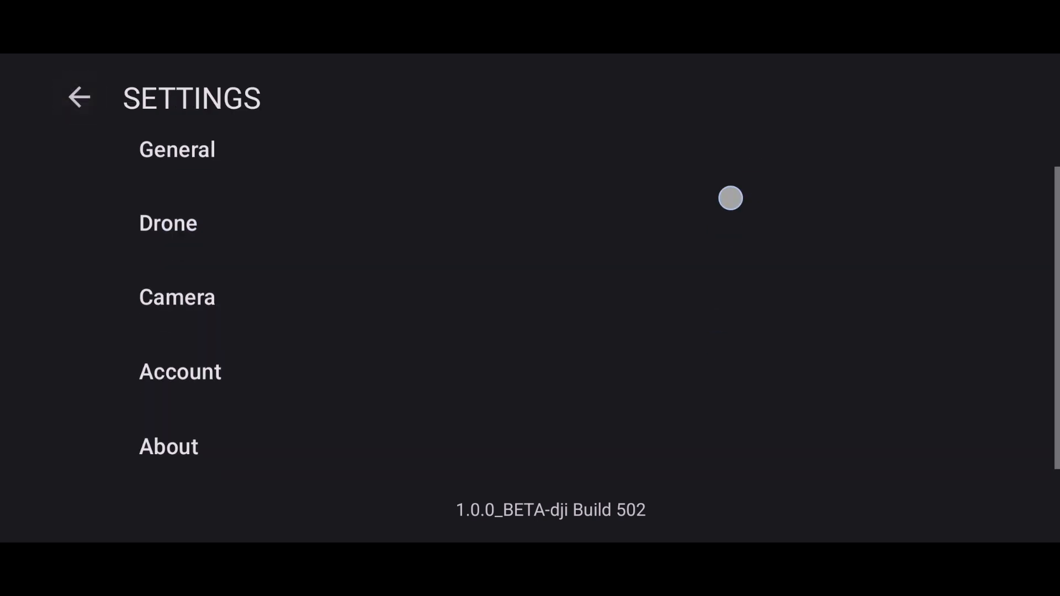
left_click(168, 446)
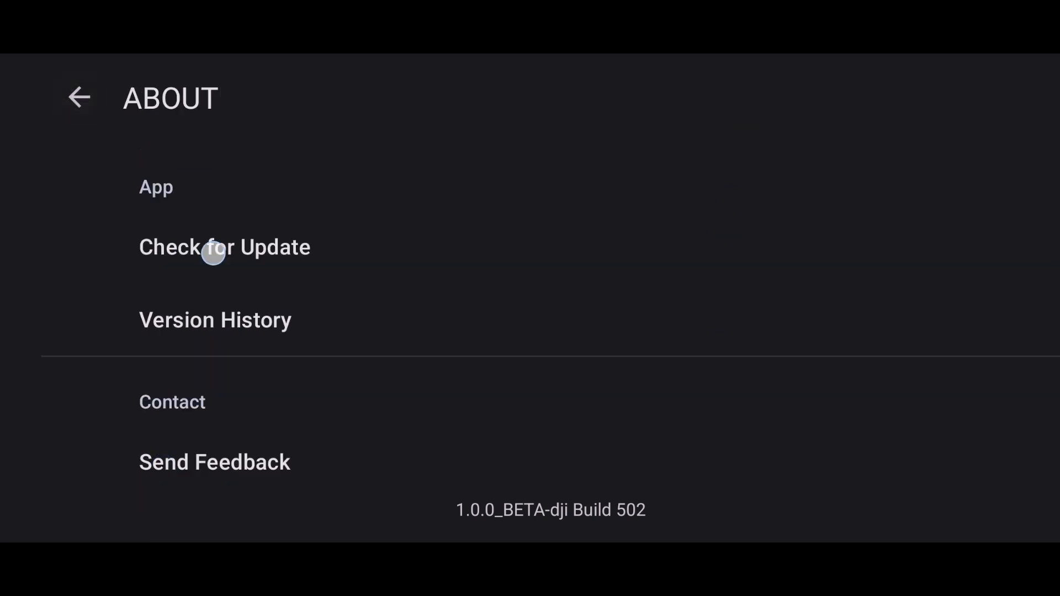
left_click(225, 246)
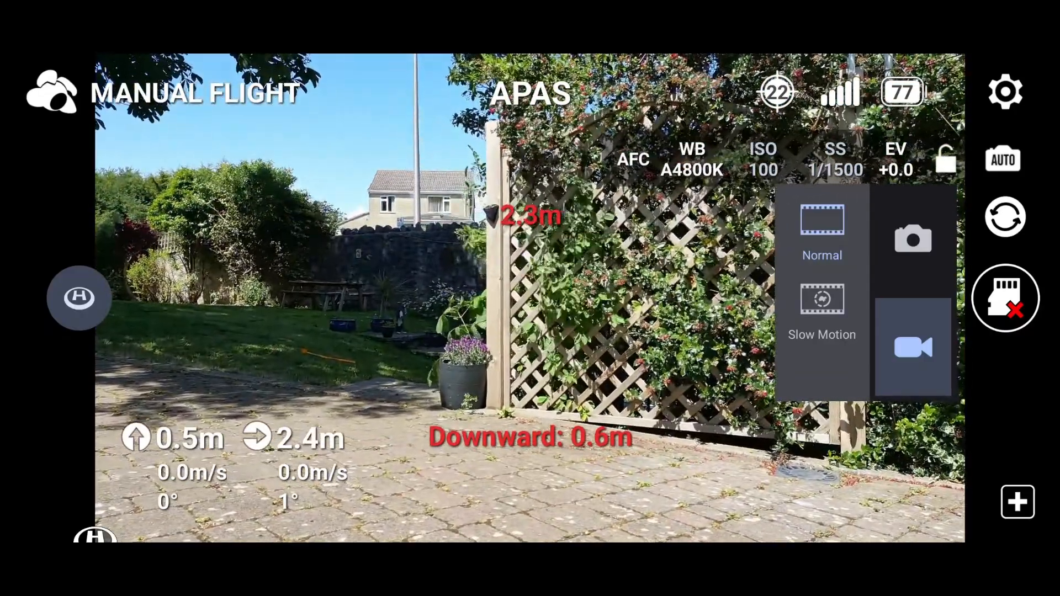
- Set the capture mode to photo and close the capture panel
left_click(913, 238)
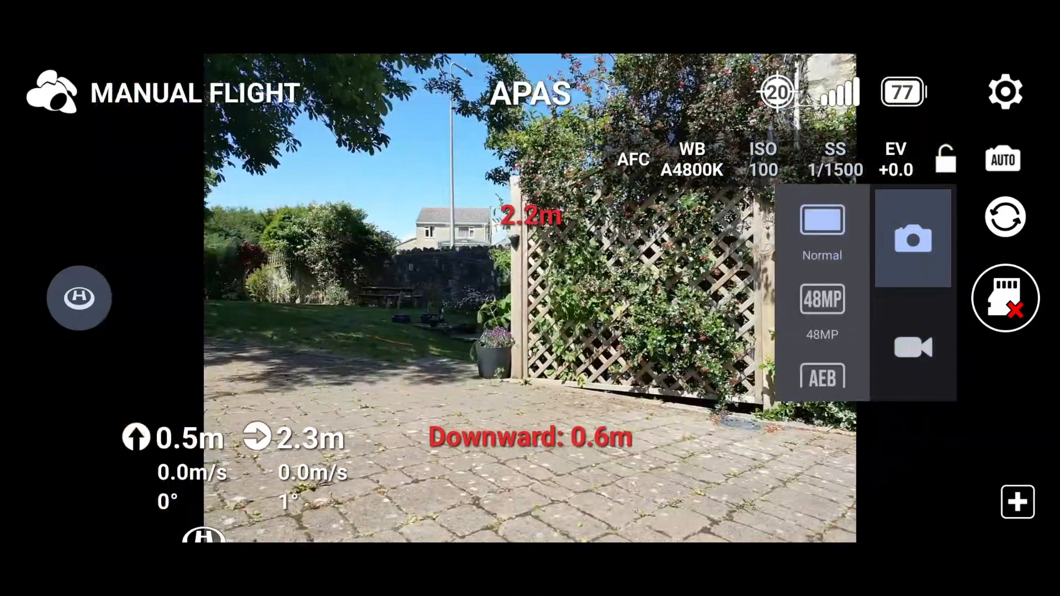
left_click(913, 348)
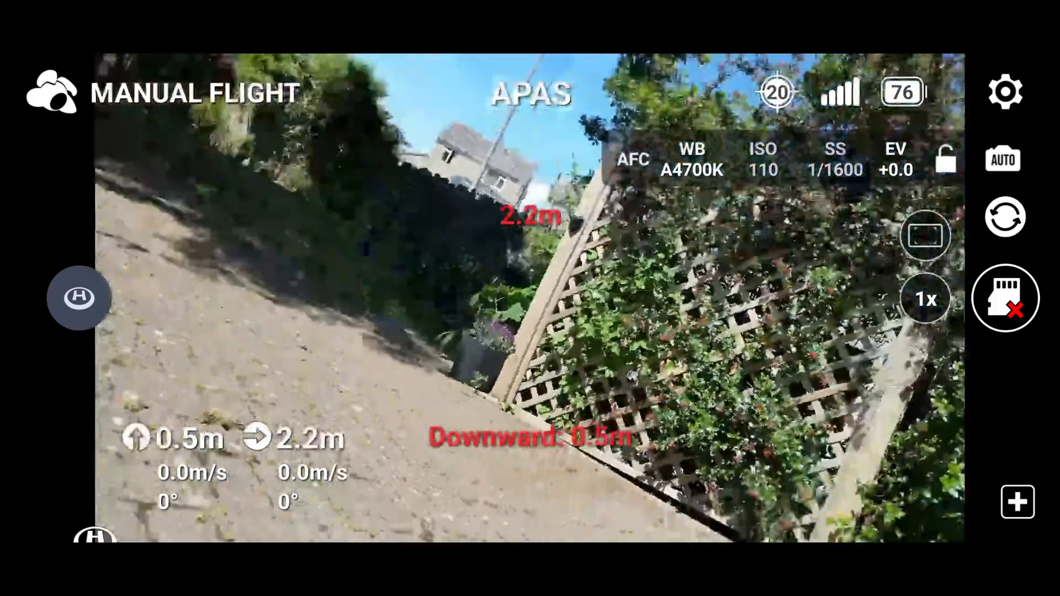
left_click(925, 298)
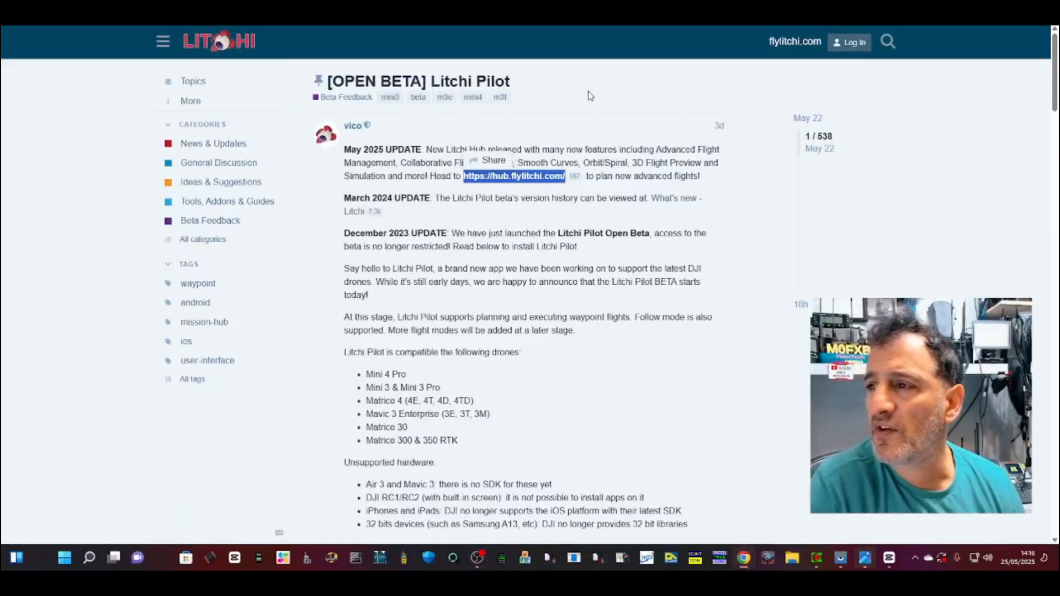
- Scroll the beta post down to the Download the Litchi Pilot APK link
scroll("down", 3)
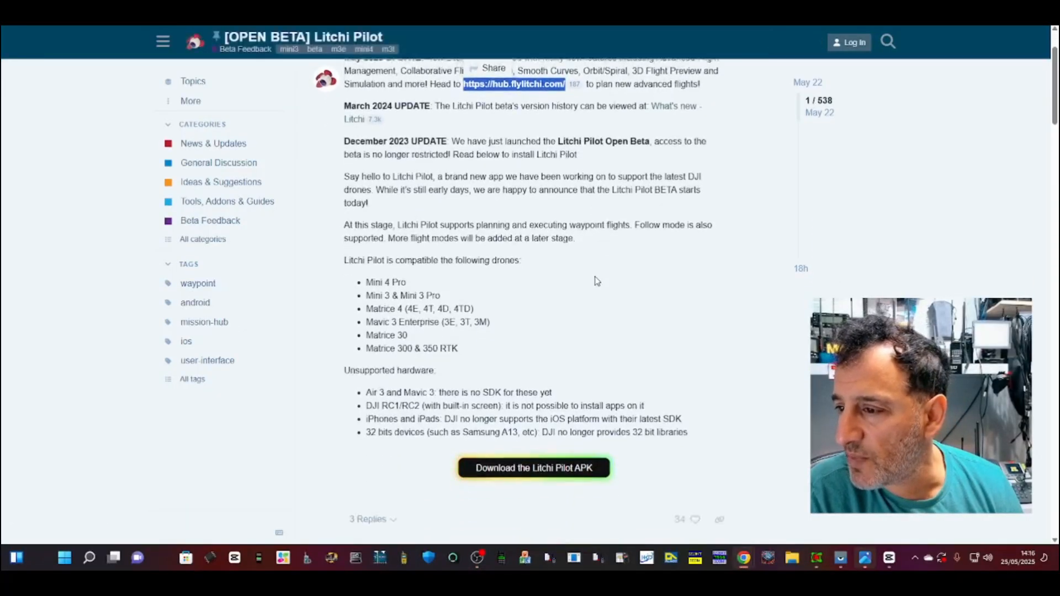
scroll("down", 3)
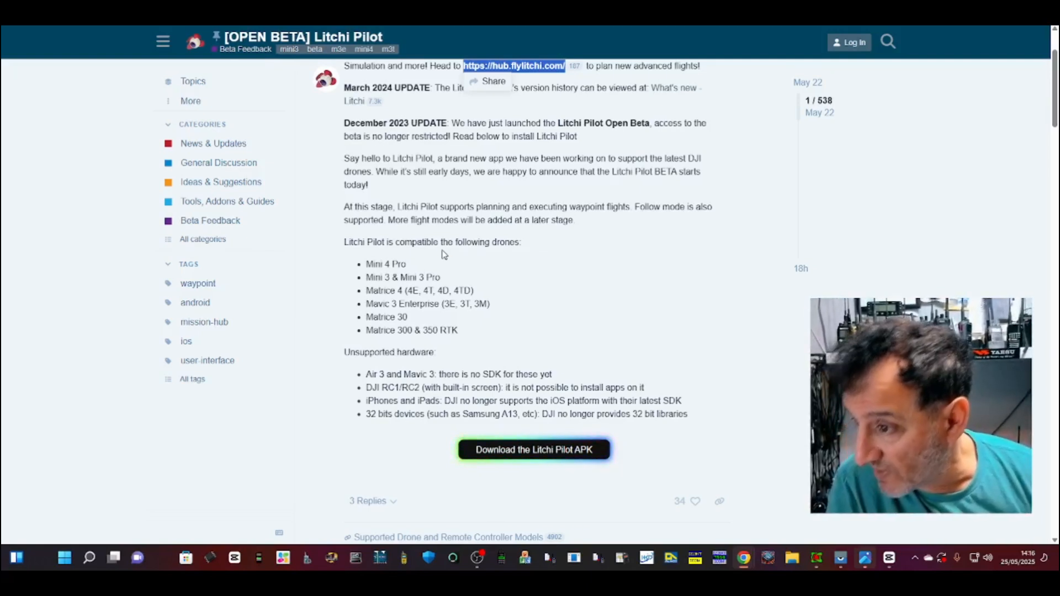
mouse_move(554, 249)
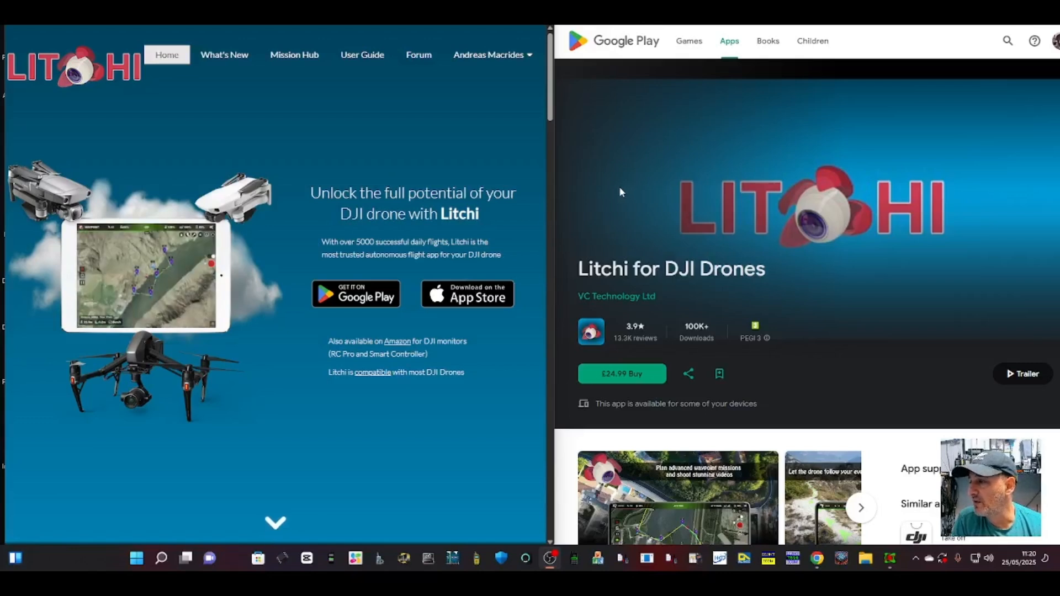
mouse_move(572, 177)
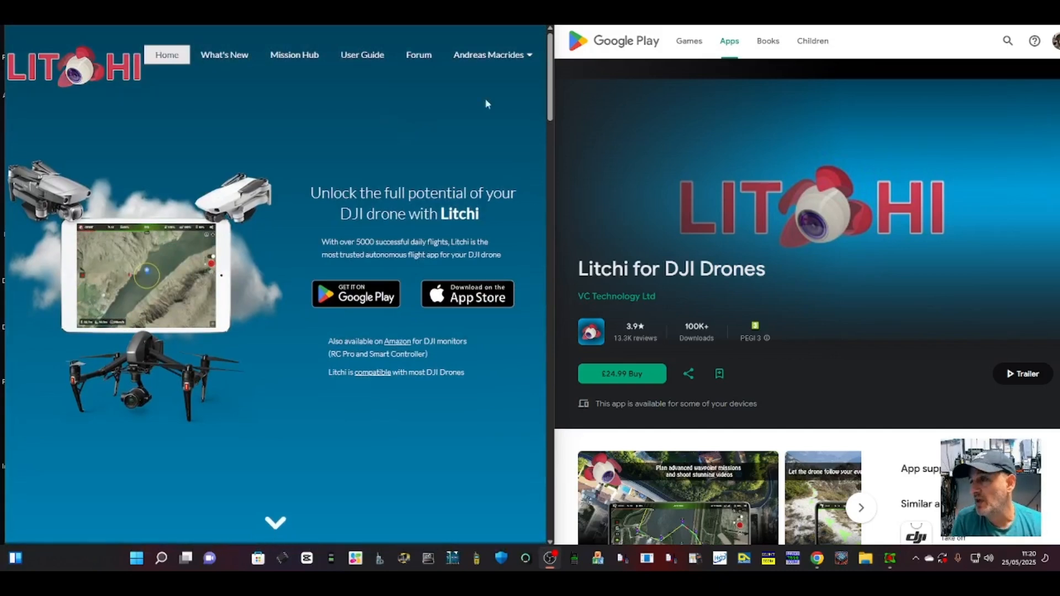
mouse_move(719, 125)
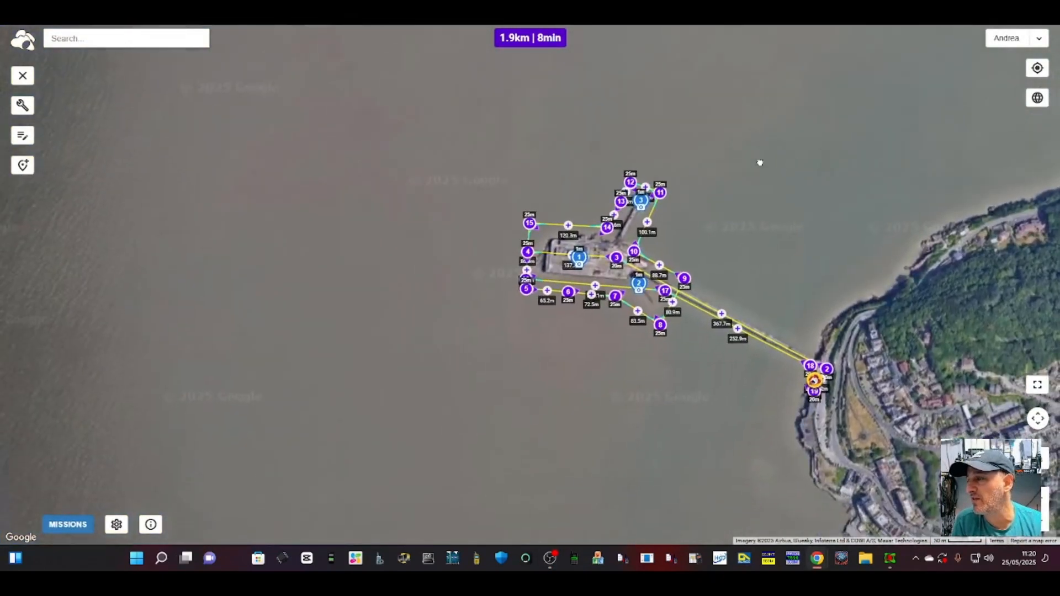
left_click_drag(759, 162, 581, 51)
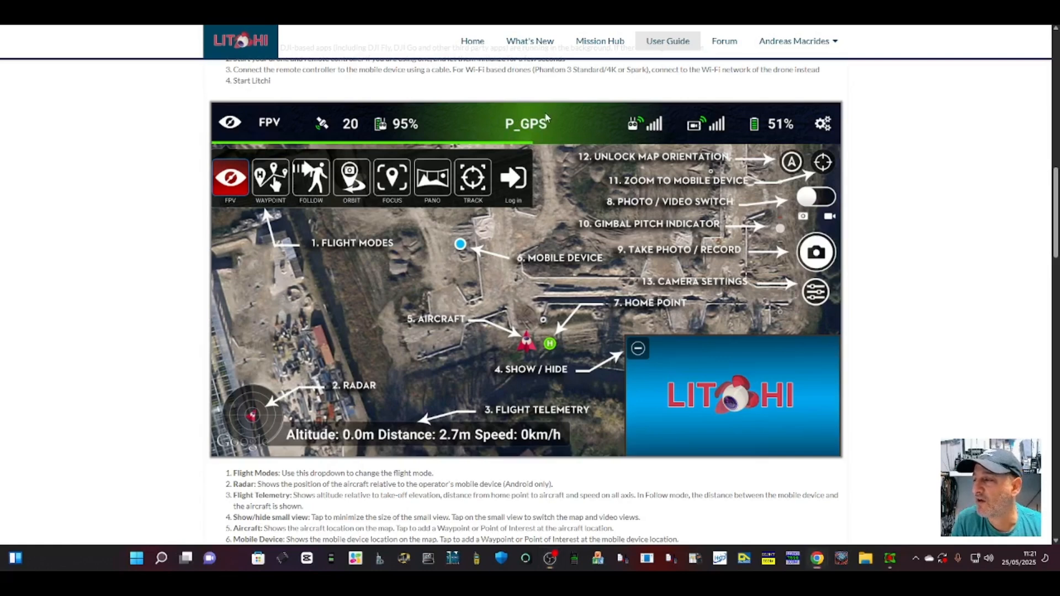
mouse_move(570, 224)
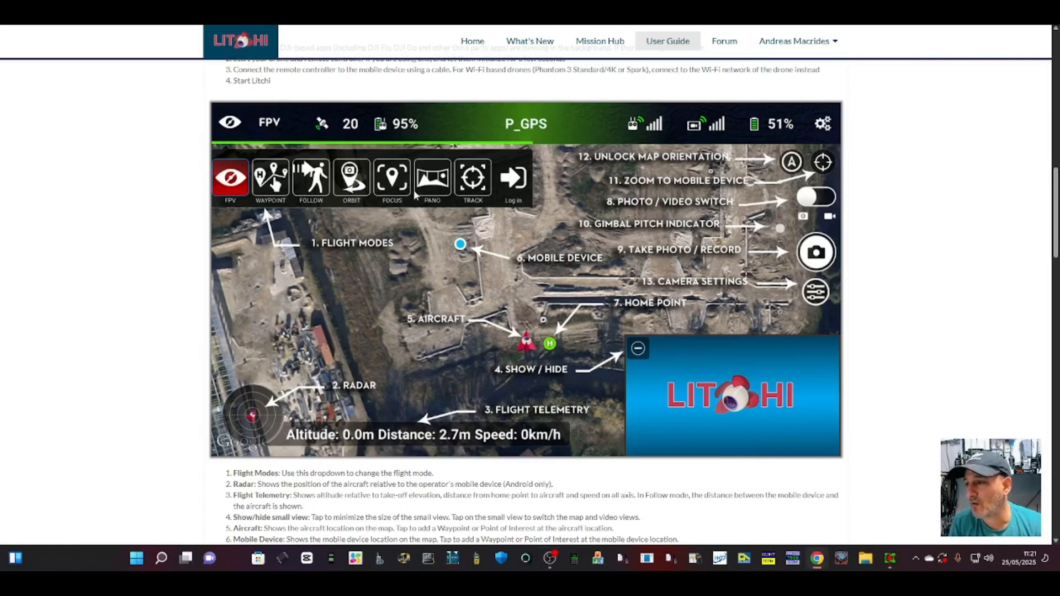
mouse_move(437, 231)
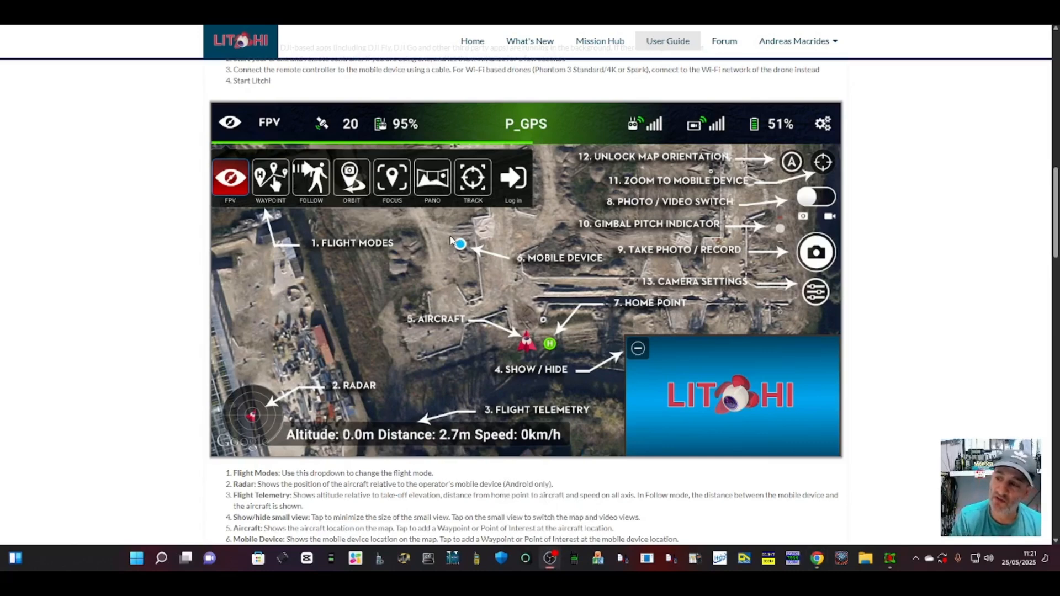
mouse_move(588, 419)
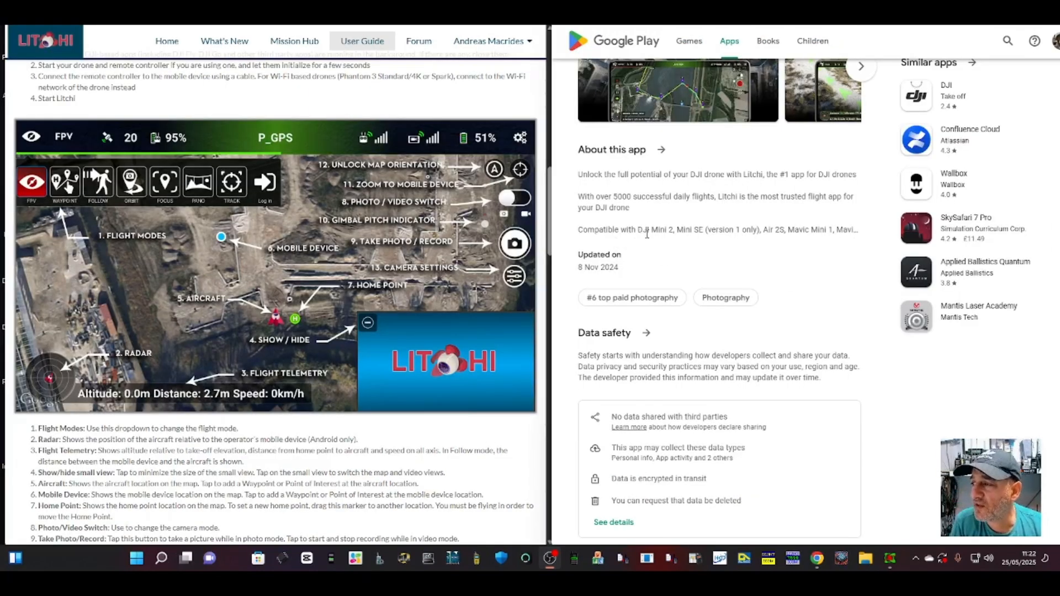
mouse_move(713, 240)
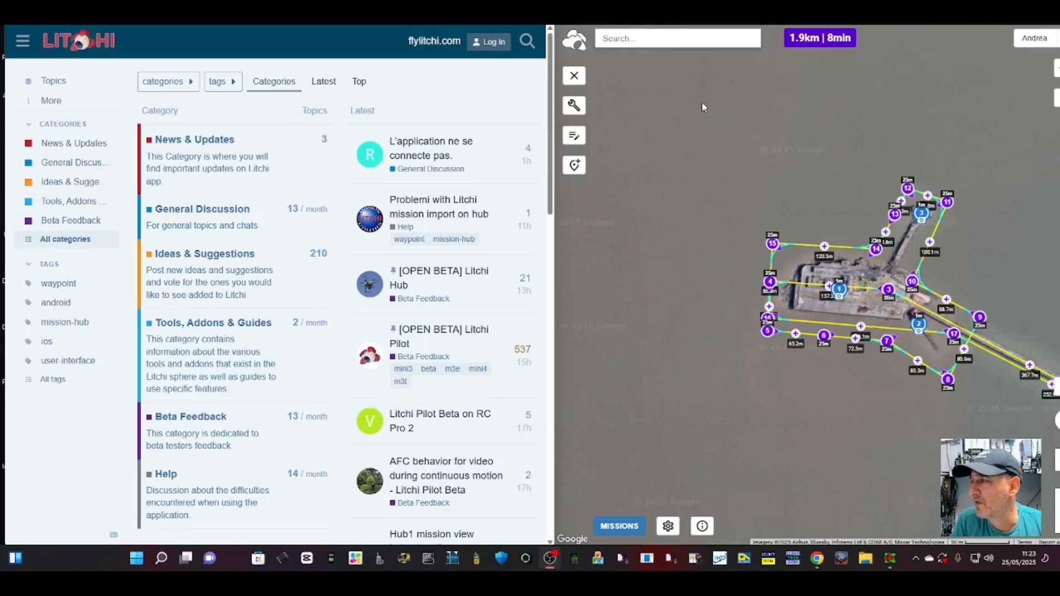
mouse_move(573, 108)
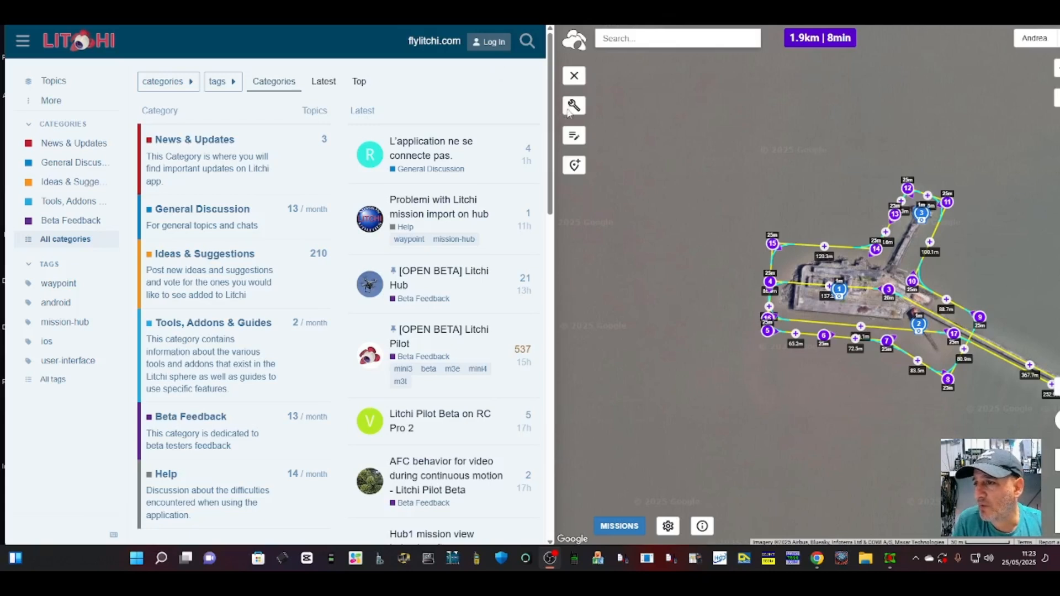
mouse_move(515, 113)
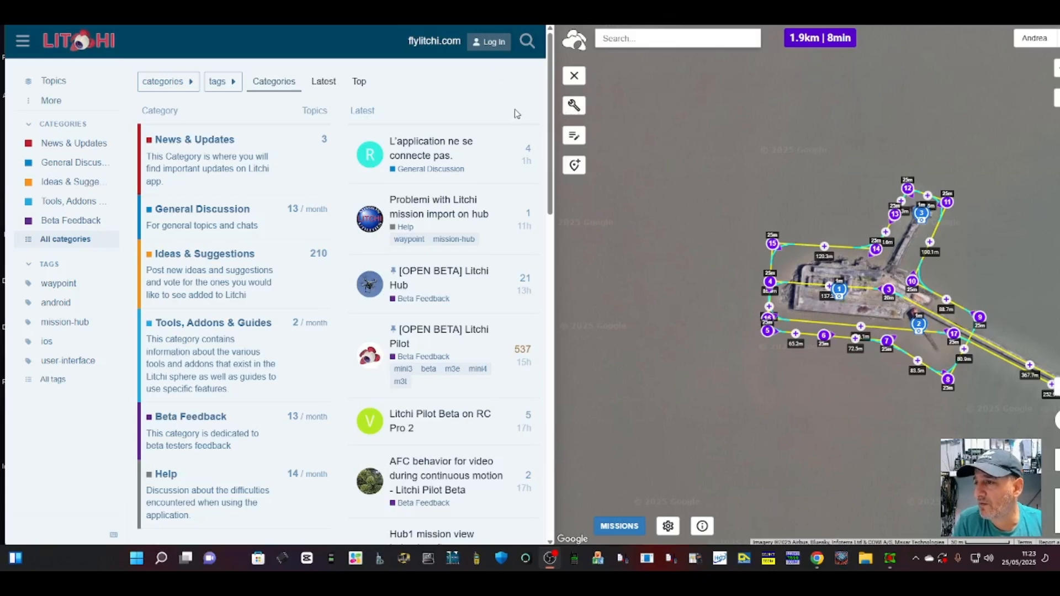
mouse_move(848, 401)
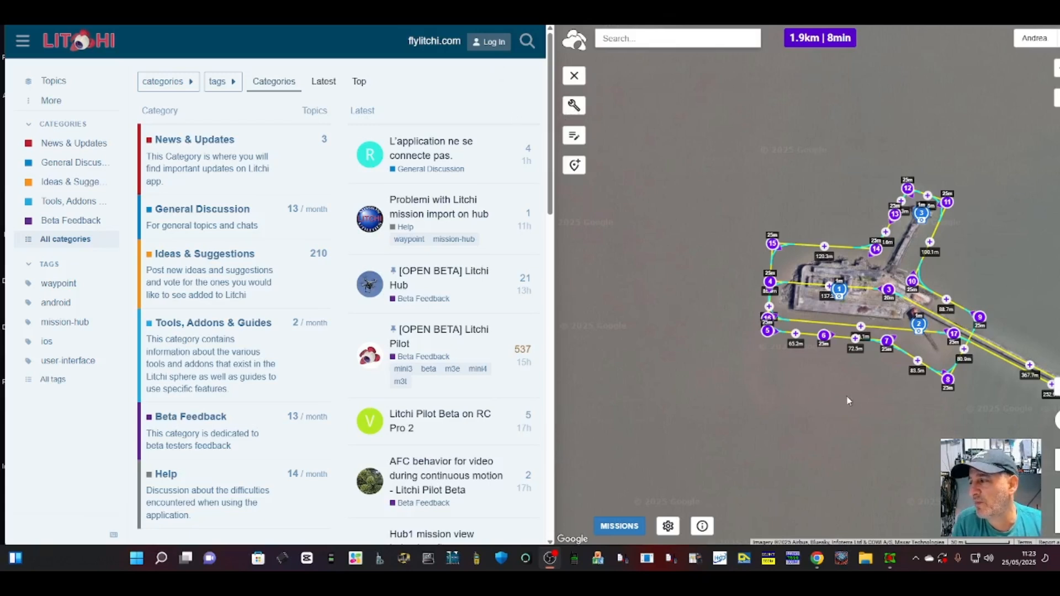
- Read the [OPEN BETA] Litchi Hub topic and launch the new Litchi Hub from it
left_click(440, 277)
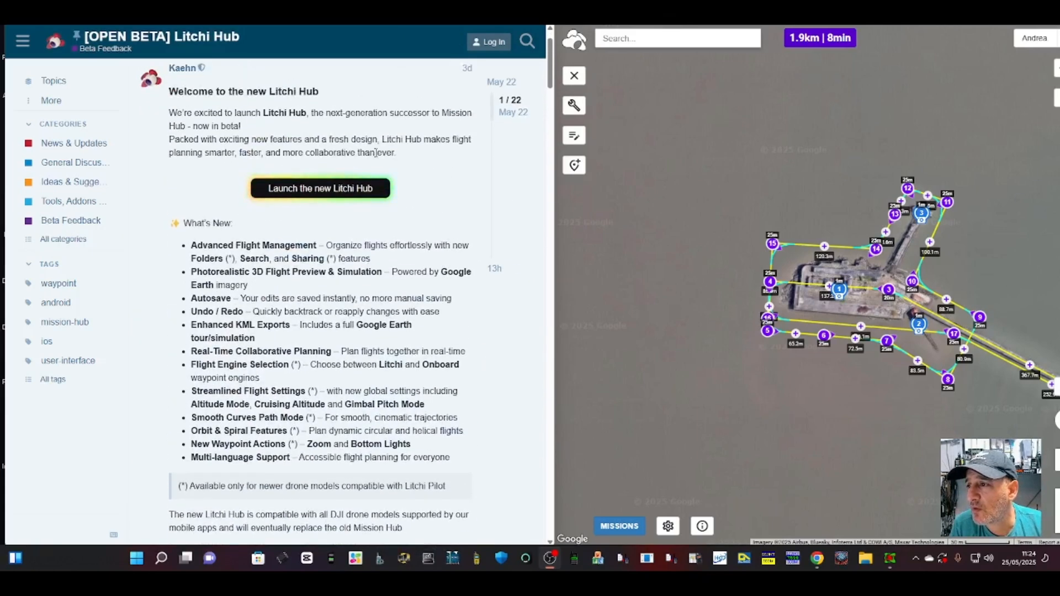
scroll("down", 3)
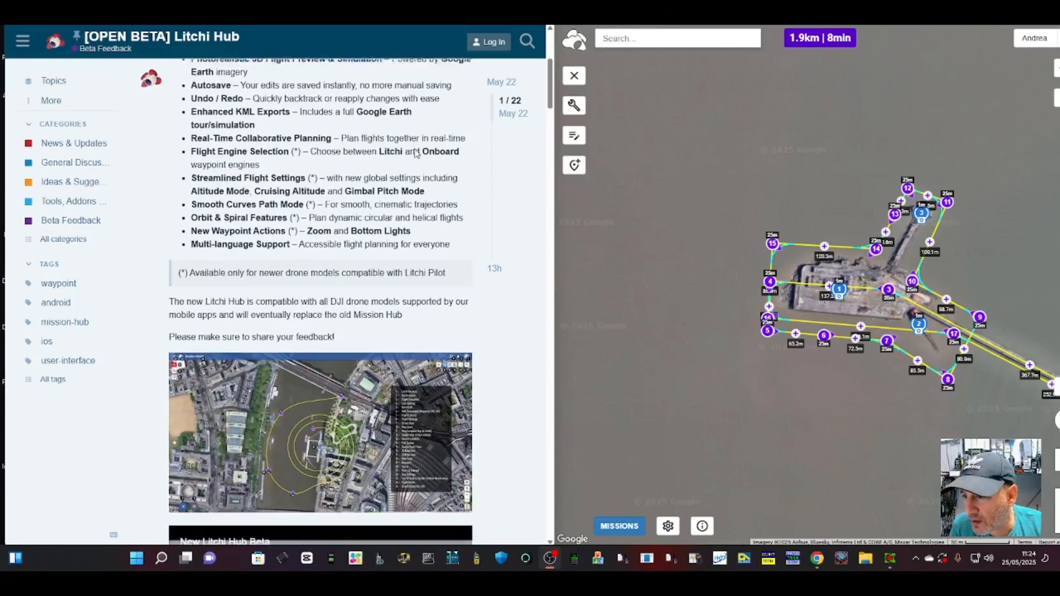
scroll("down", 3)
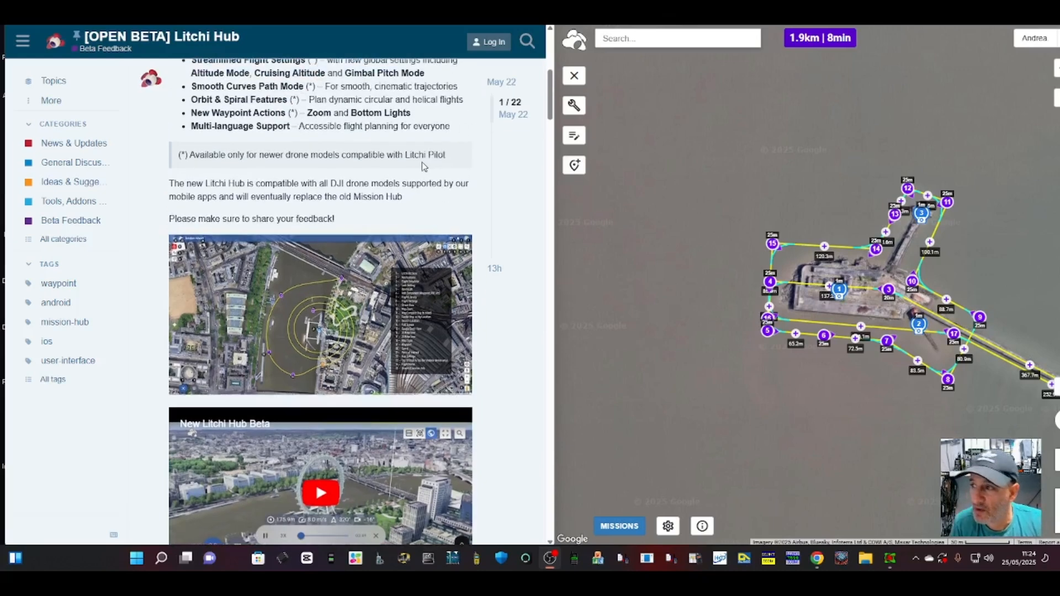
scroll("down", 3)
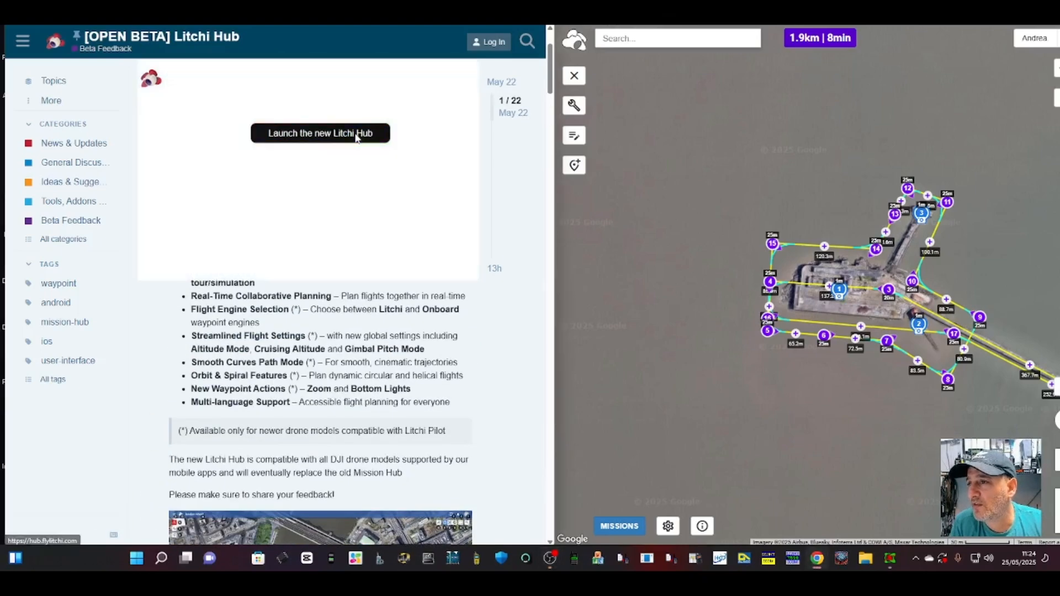
left_click(319, 133)
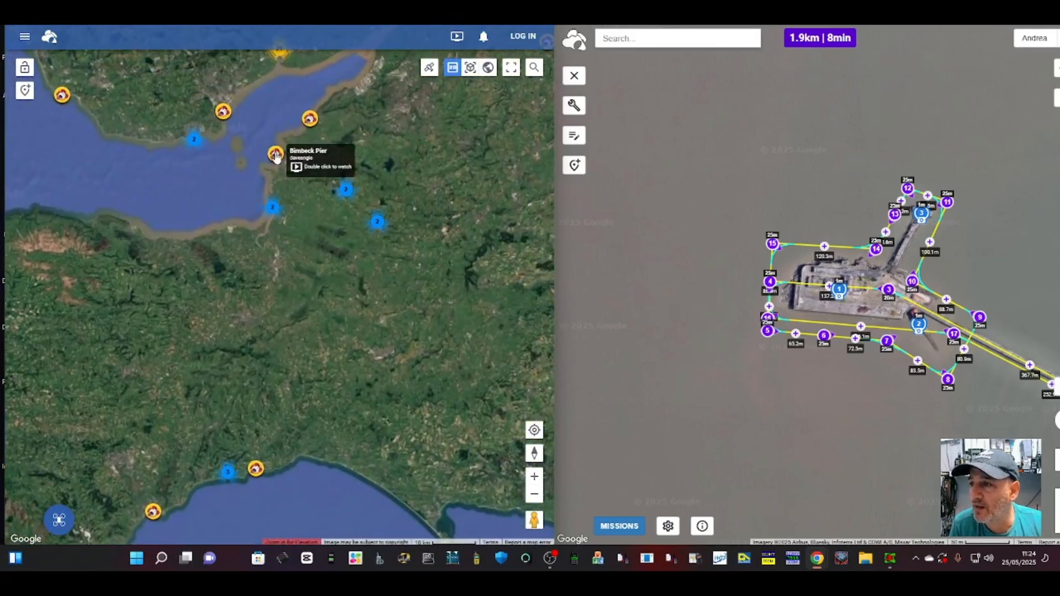
- Double-click the pier flight marker to watch that shared flight
double_click(275, 154)
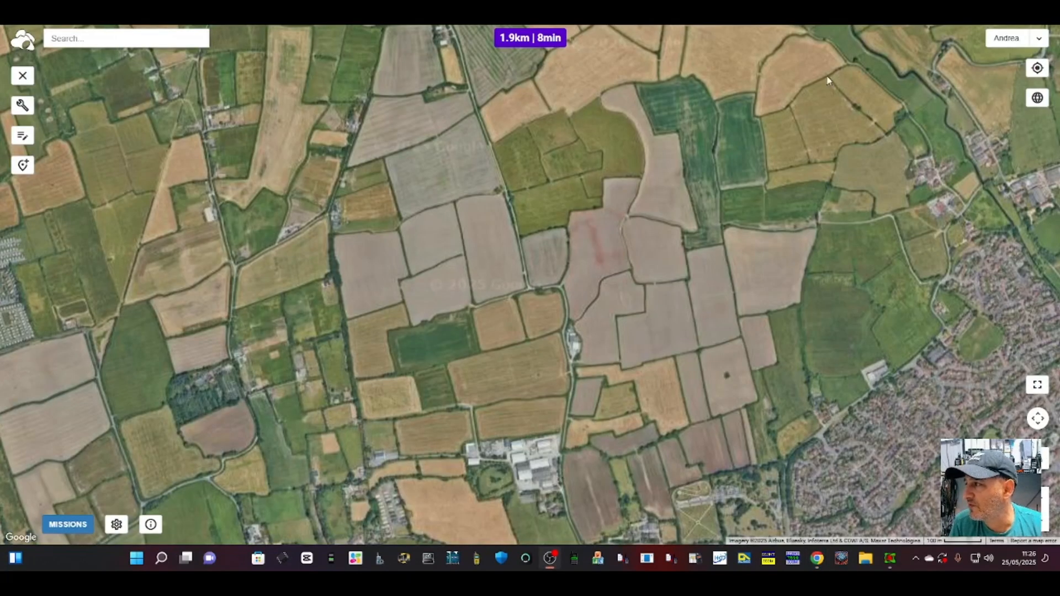
mouse_move(704, 104)
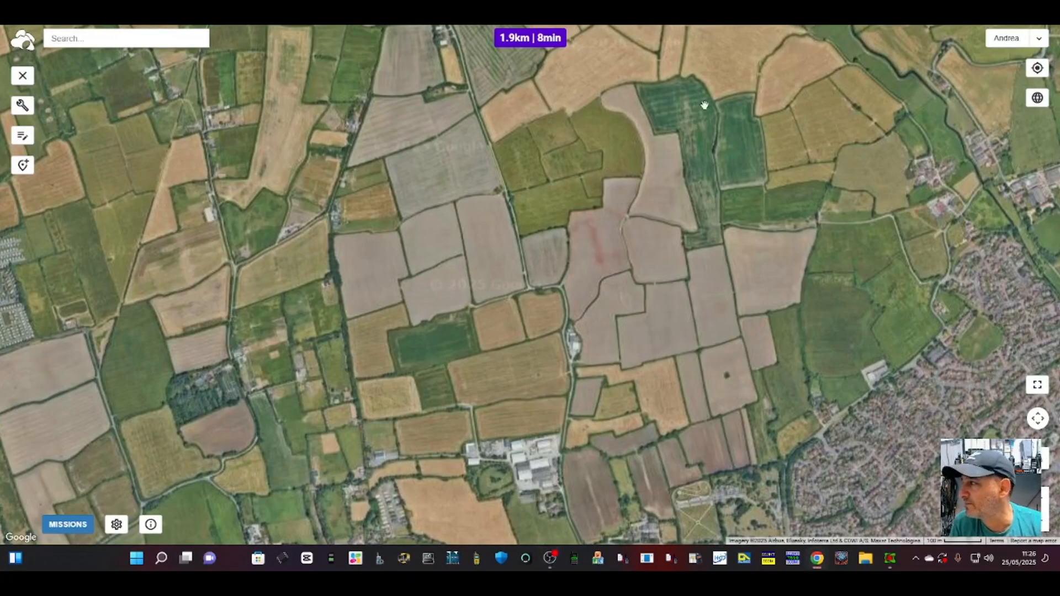
mouse_move(1038, 99)
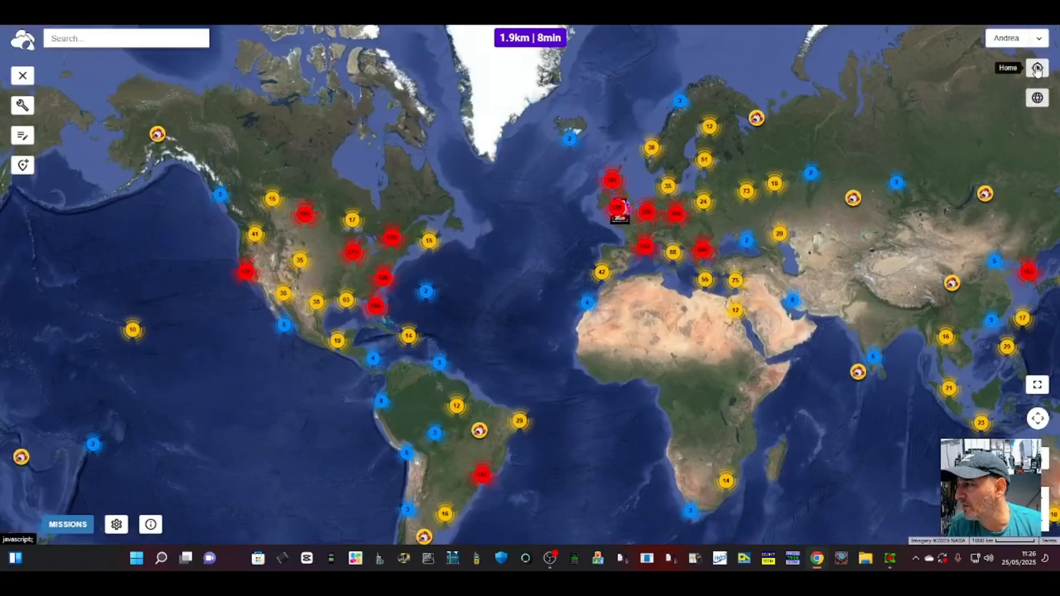
mouse_move(1038, 98)
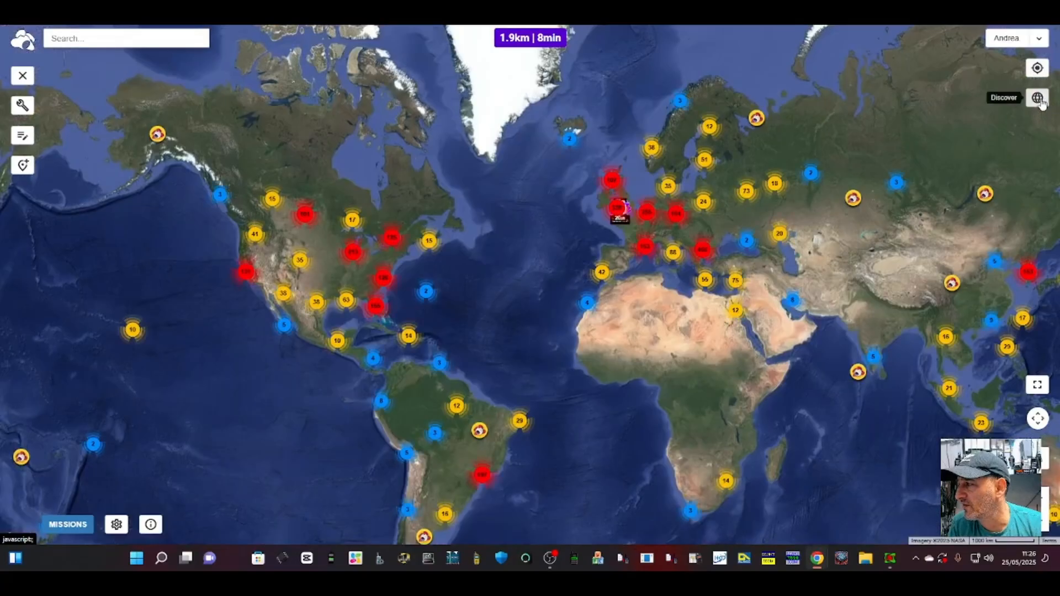
- Jump to a discovered spot, zoom into the fields and drop POI 1 there
left_click(1038, 98)
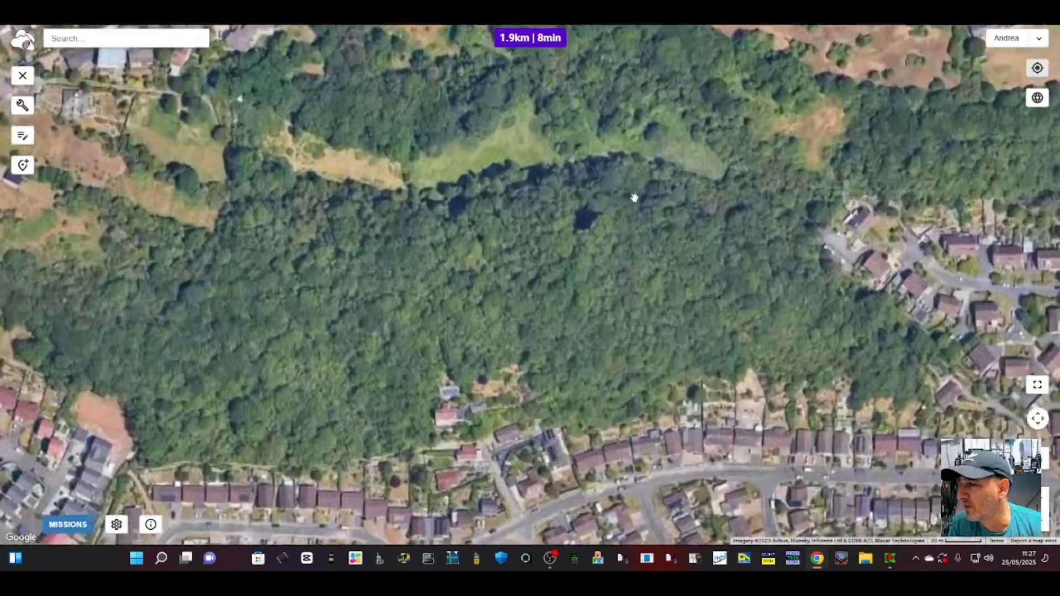
scroll("down", 3)
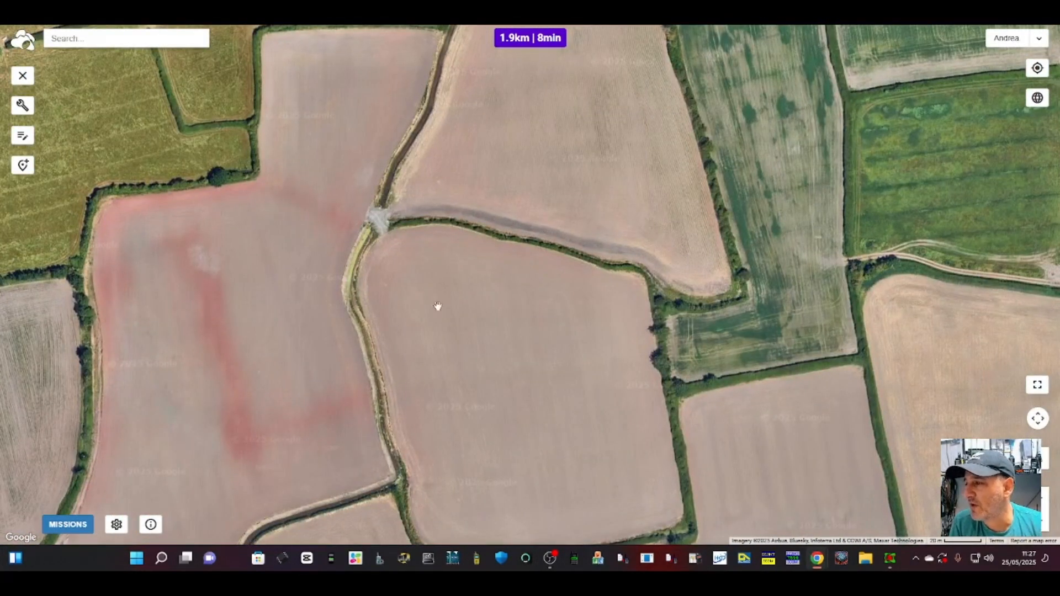
left_click(437, 306)
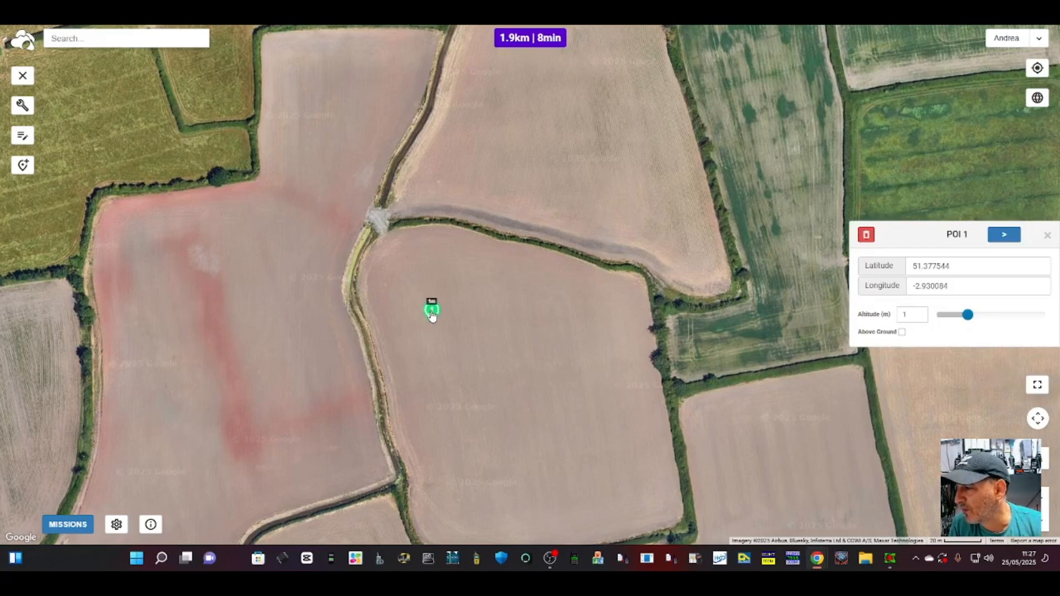
mouse_move(711, 403)
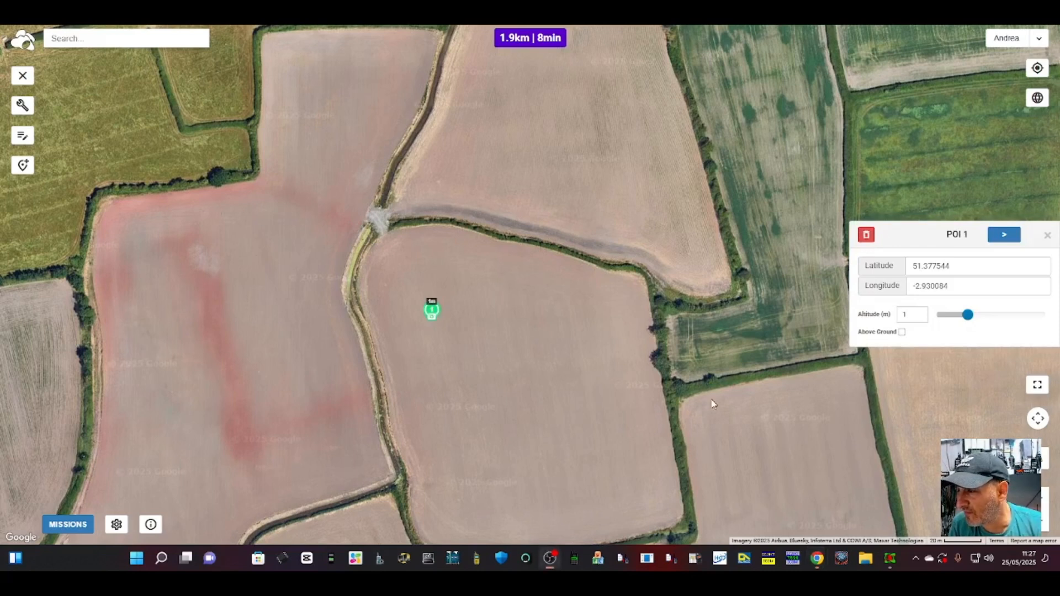
mouse_move(818, 49)
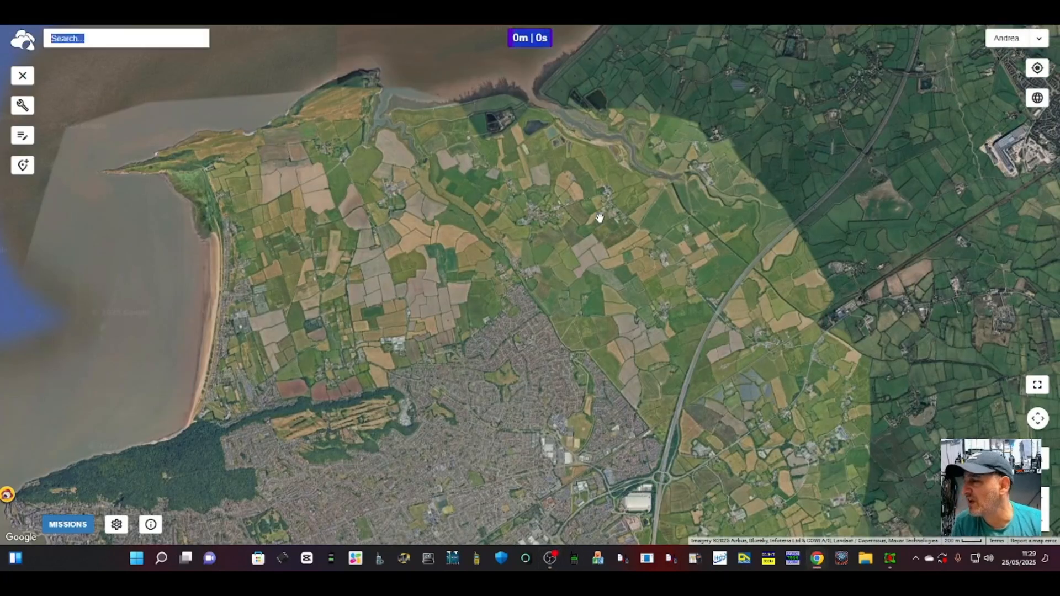
- Pan over the farmland, place POI 1 and raise its altitude to 68 m
left_click_drag(598, 217, 546, 259)
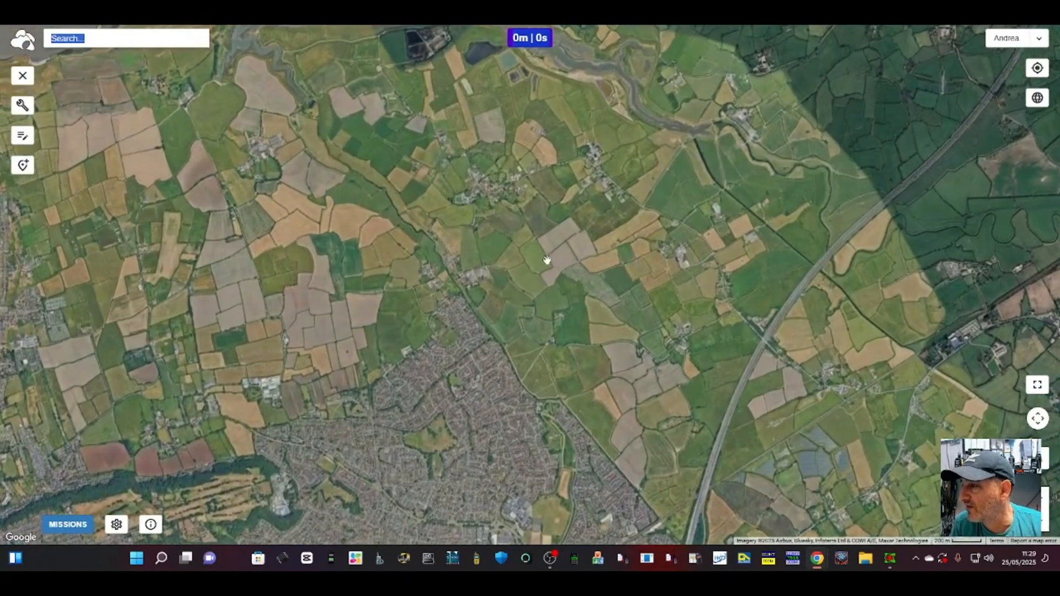
mouse_move(413, 256)
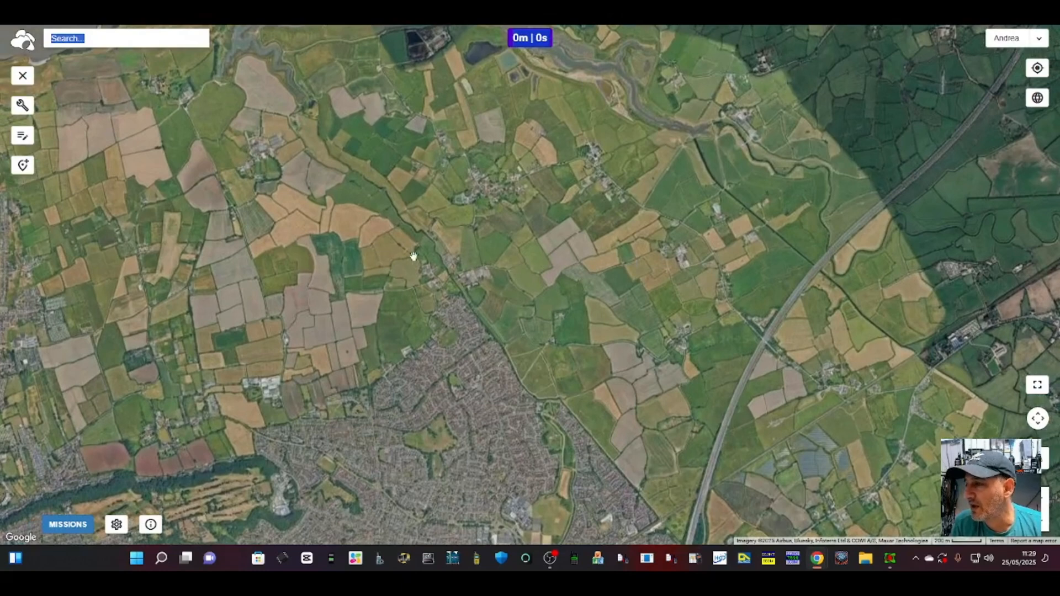
left_click(424, 257)
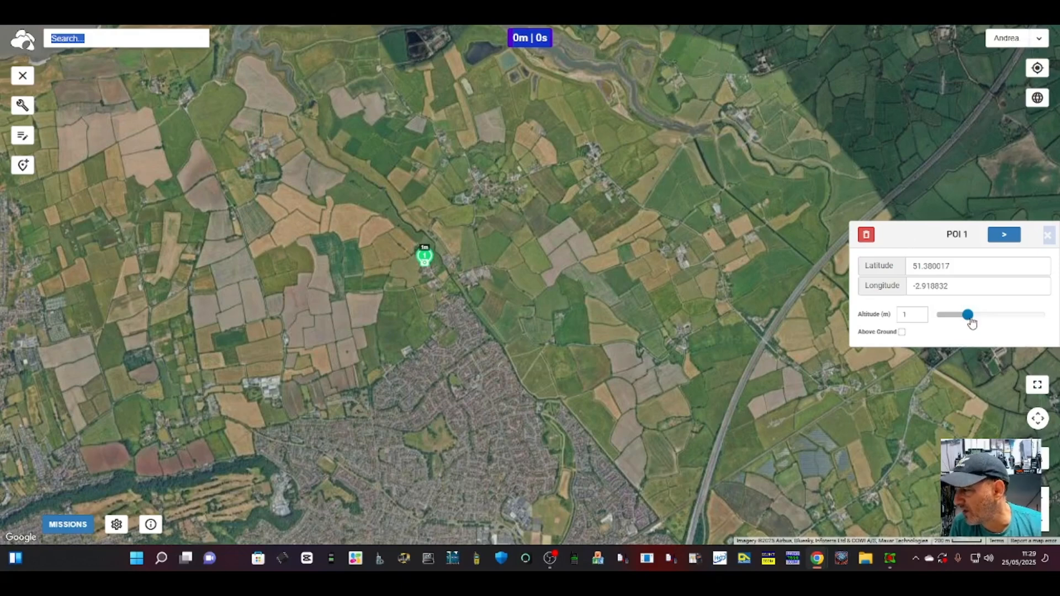
left_click_drag(967, 314, 978, 314)
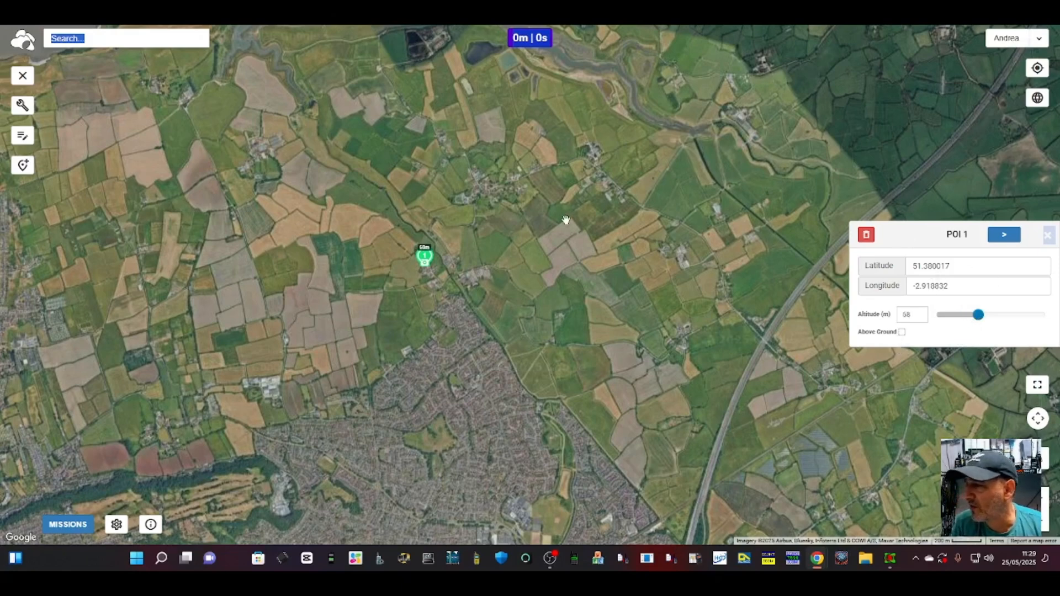
mouse_move(521, 199)
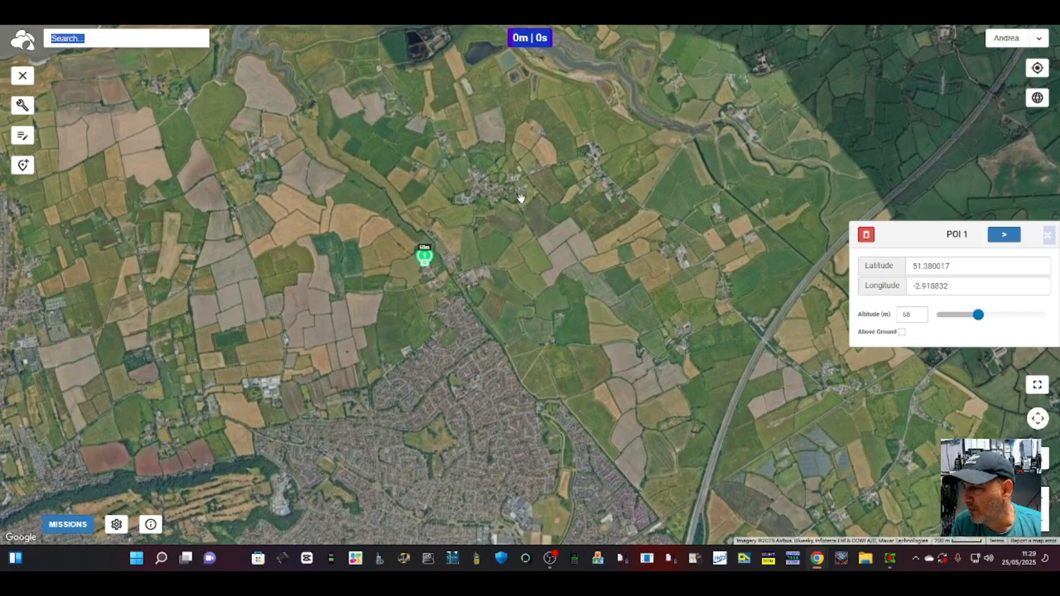
mouse_move(455, 233)
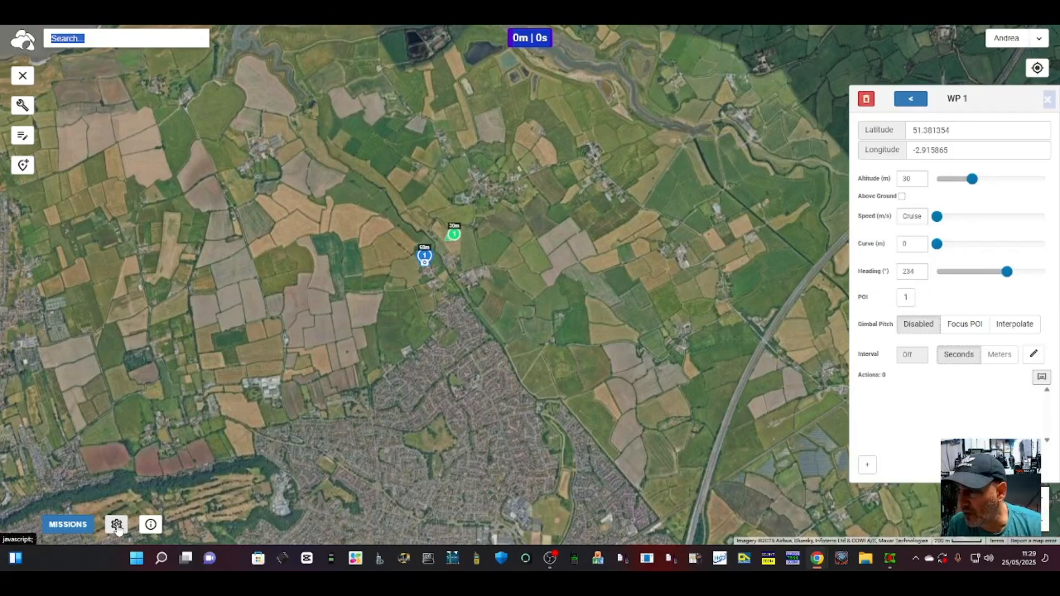
left_click(116, 524)
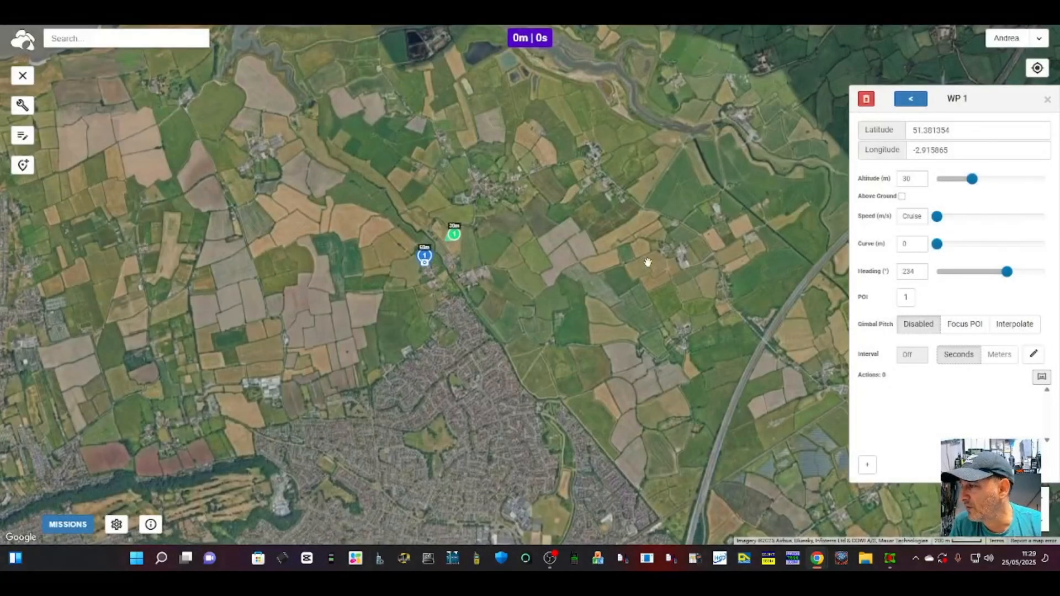
mouse_move(485, 249)
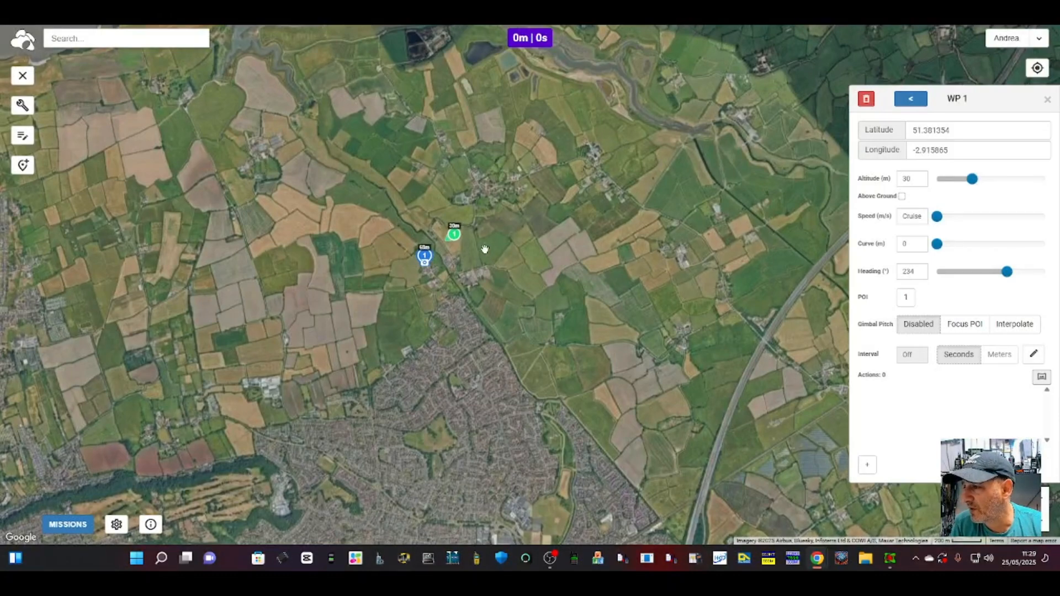
mouse_move(477, 250)
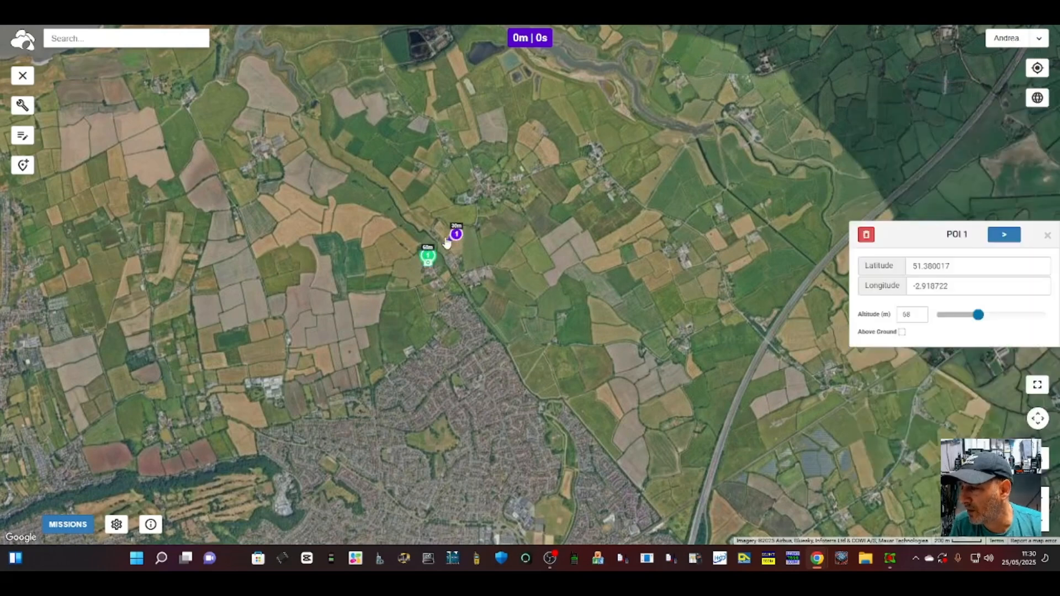
- Add waypoint 2 and POI 3 south of the existing points
left_click(1004, 234)
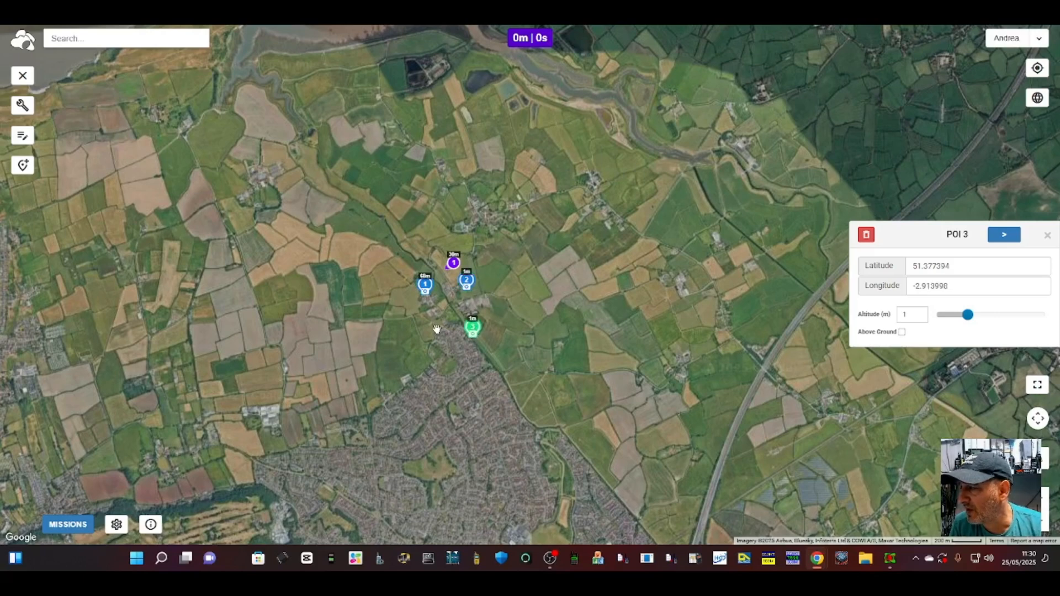
left_click(406, 323)
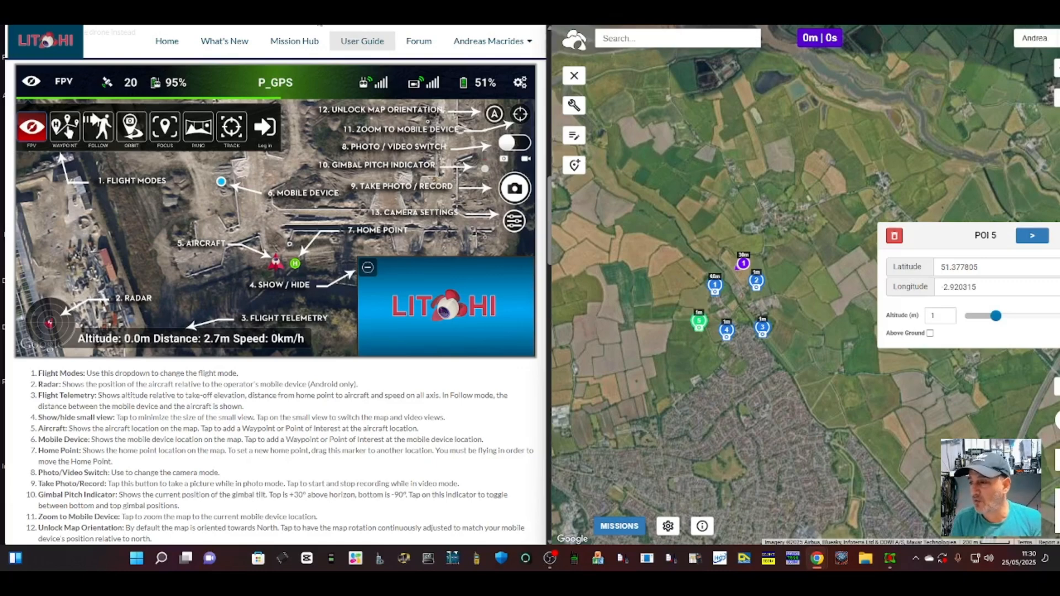
mouse_move(518, 564)
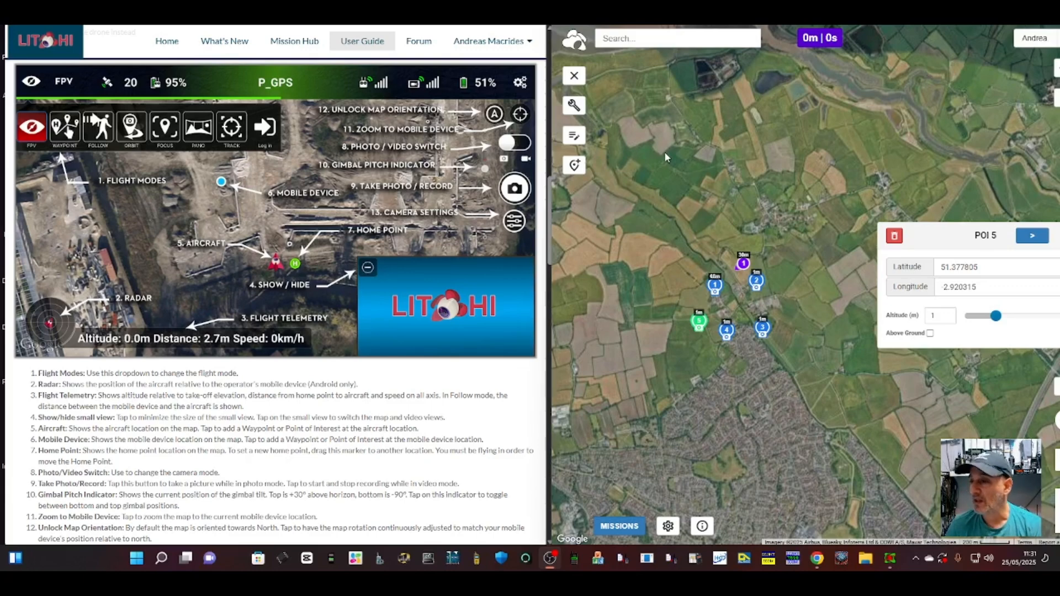
mouse_move(771, 53)
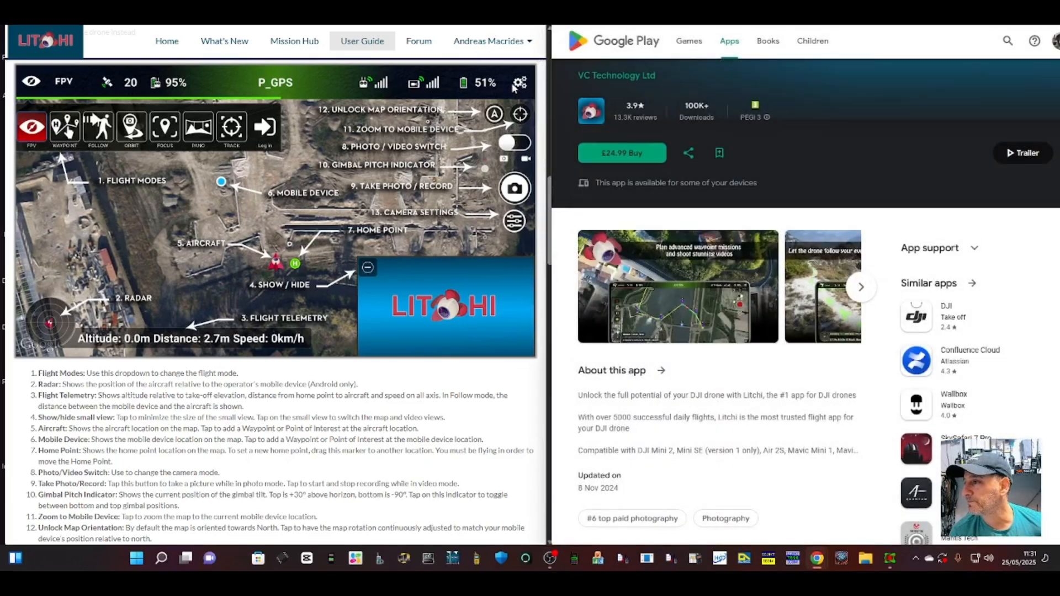
- Scroll through the Litchi for DJI Drones Google Play listing (£24.99)
scroll("down", 3)
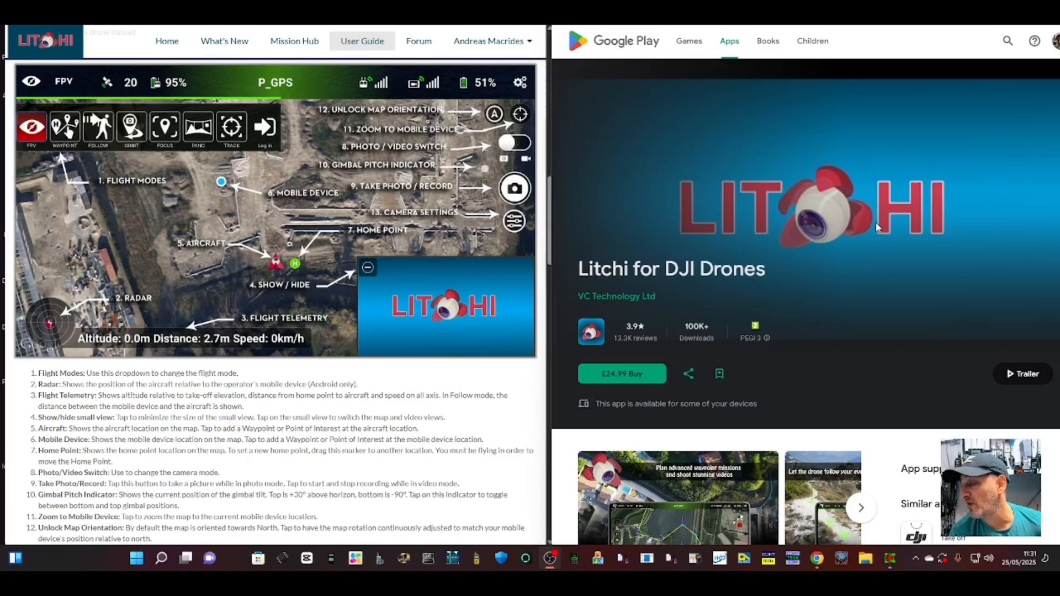
scroll("down", 3)
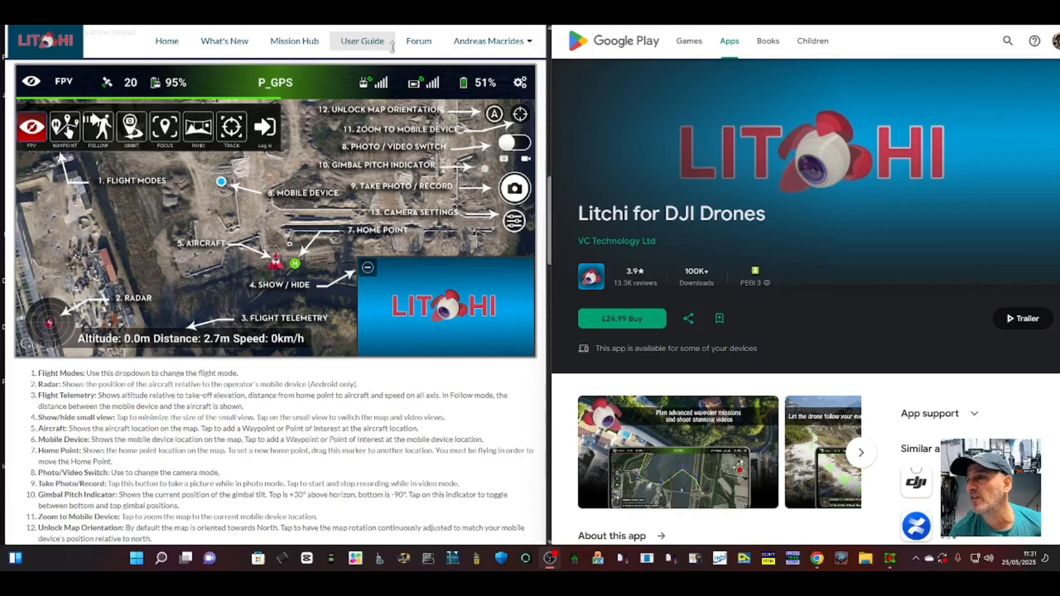
mouse_move(906, 87)
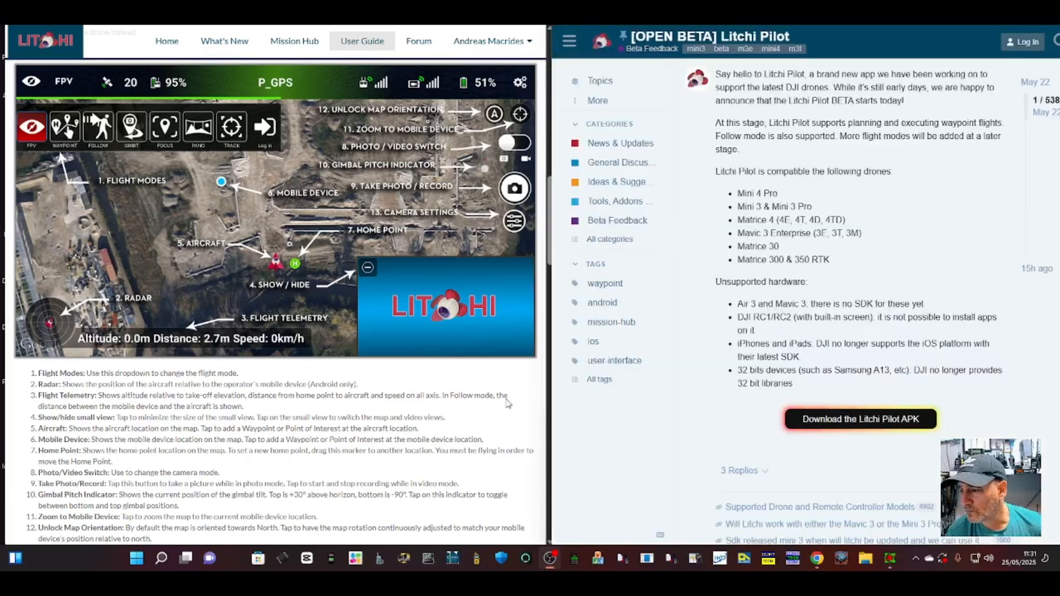
mouse_move(892, 421)
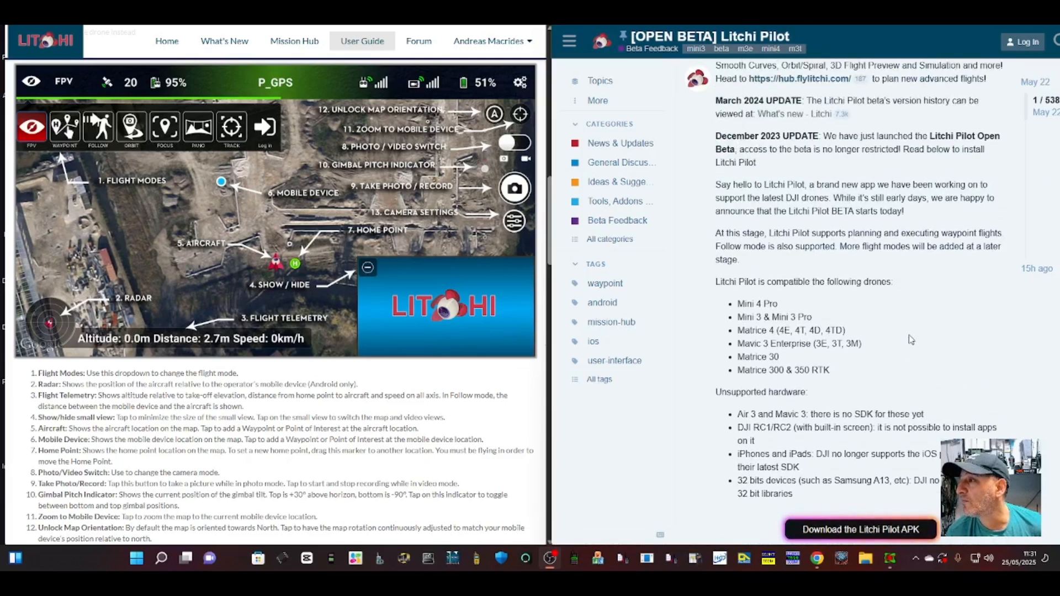
- Scroll the [OPEN BETA] Litchi Pilot thread and download the Litchi Pilot APK
scroll("down", 3)
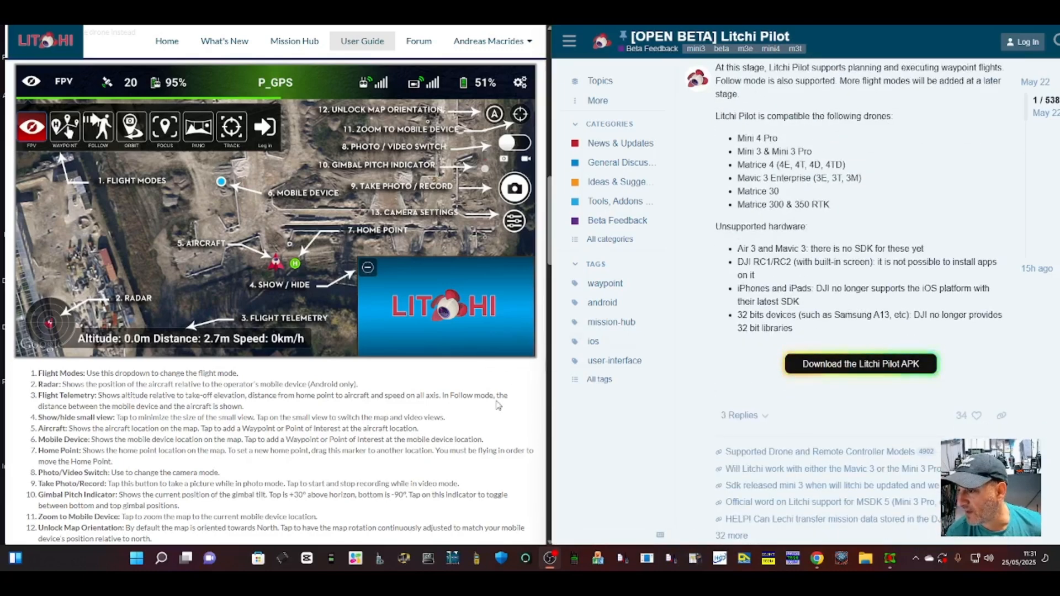
left_click(860, 364)
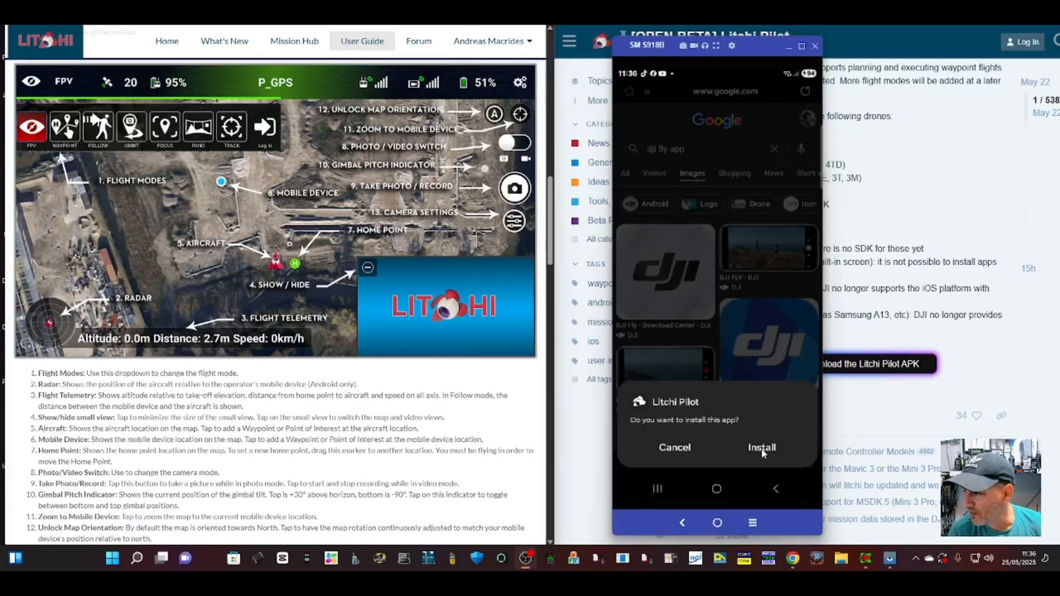
- Install and launch Litchi Pilot on the phone, accept the licence, and skip login
left_click(761, 446)
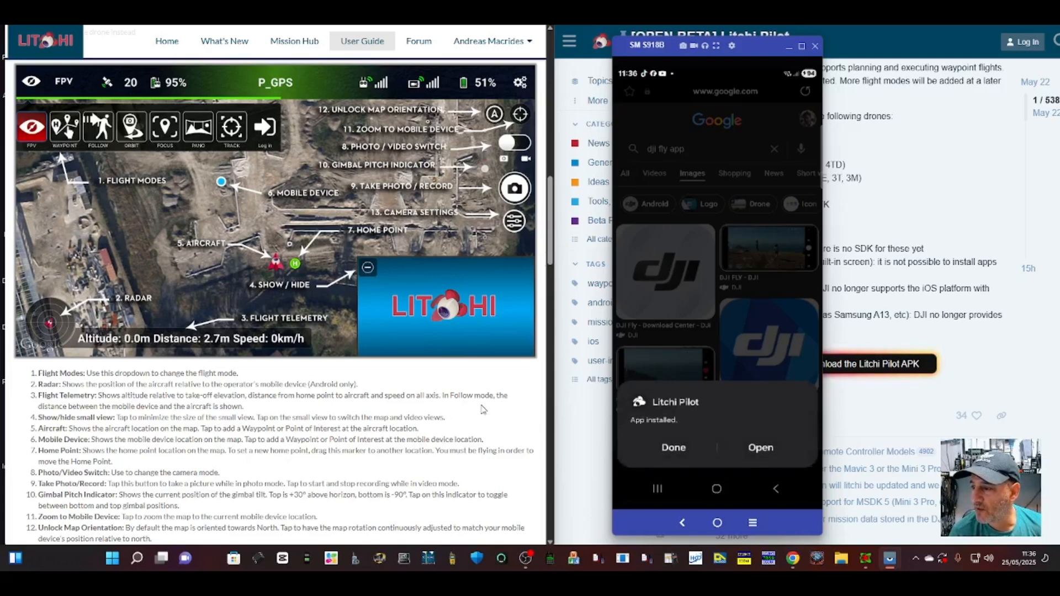
left_click(759, 447)
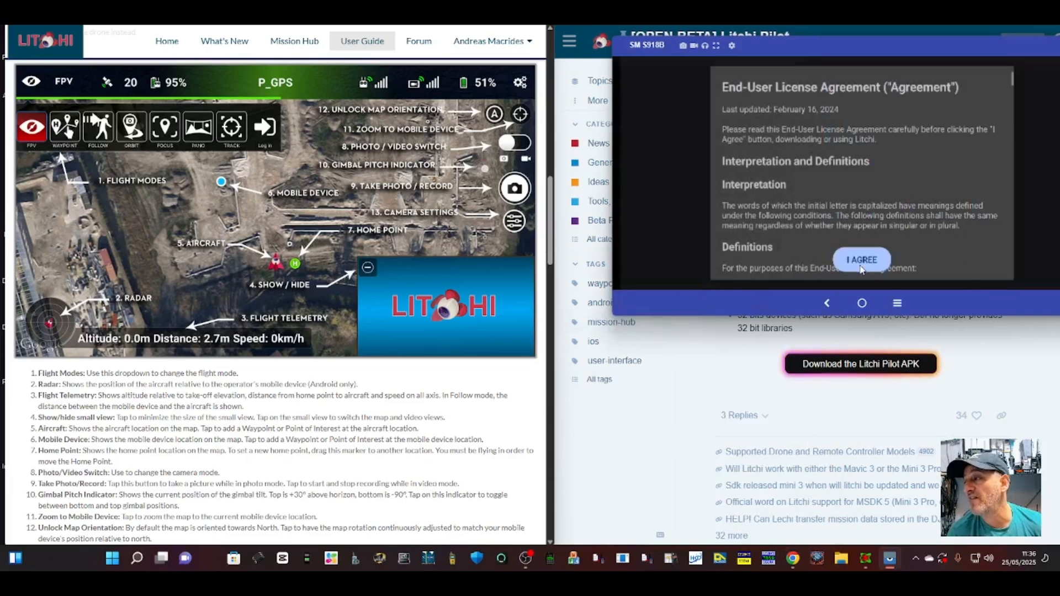
left_click(861, 259)
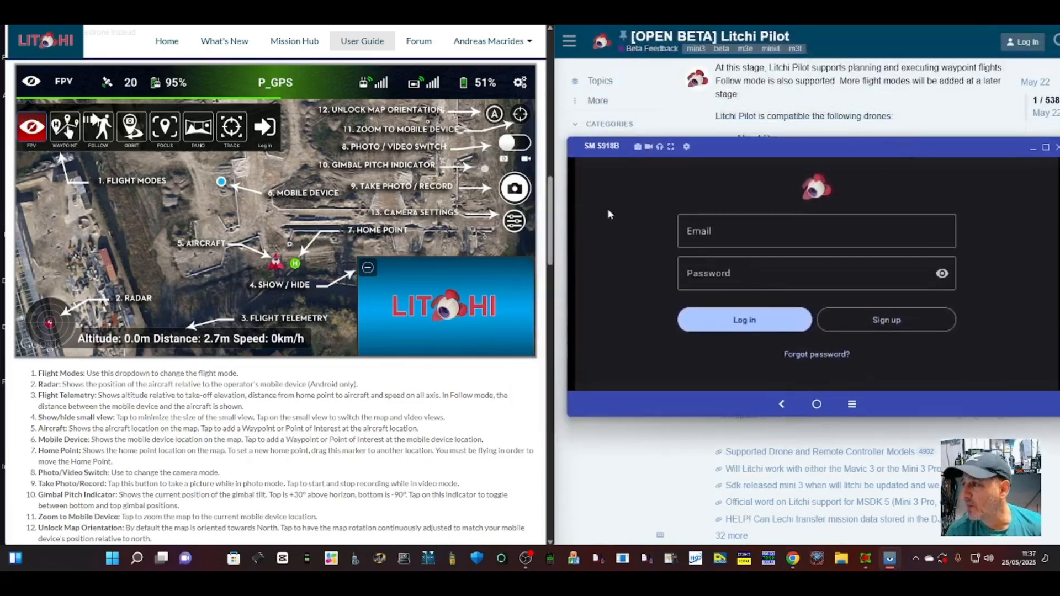
left_click(743, 320)
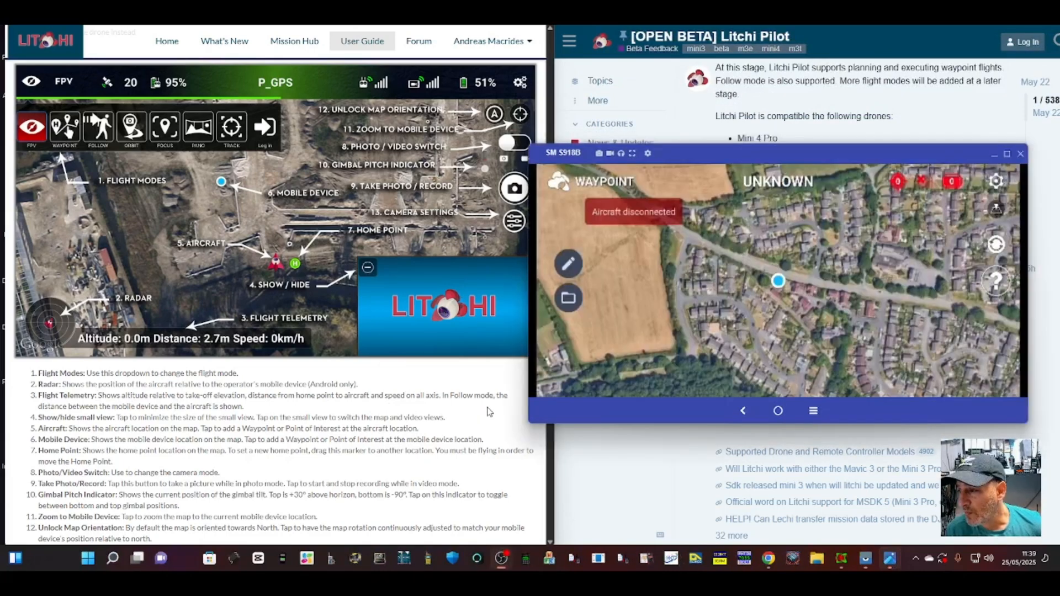